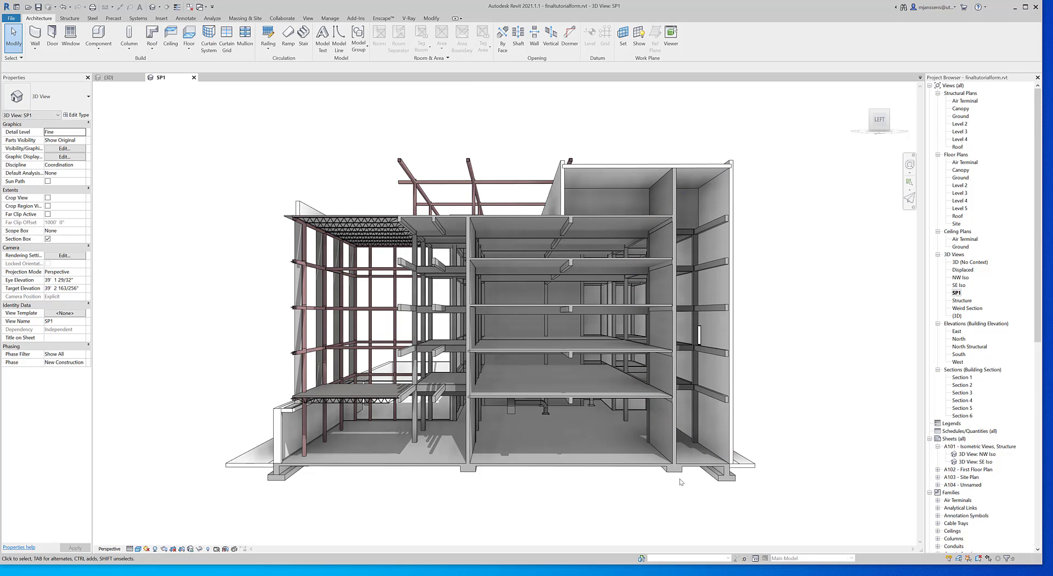
pyautogui.moveTo(575, 99)
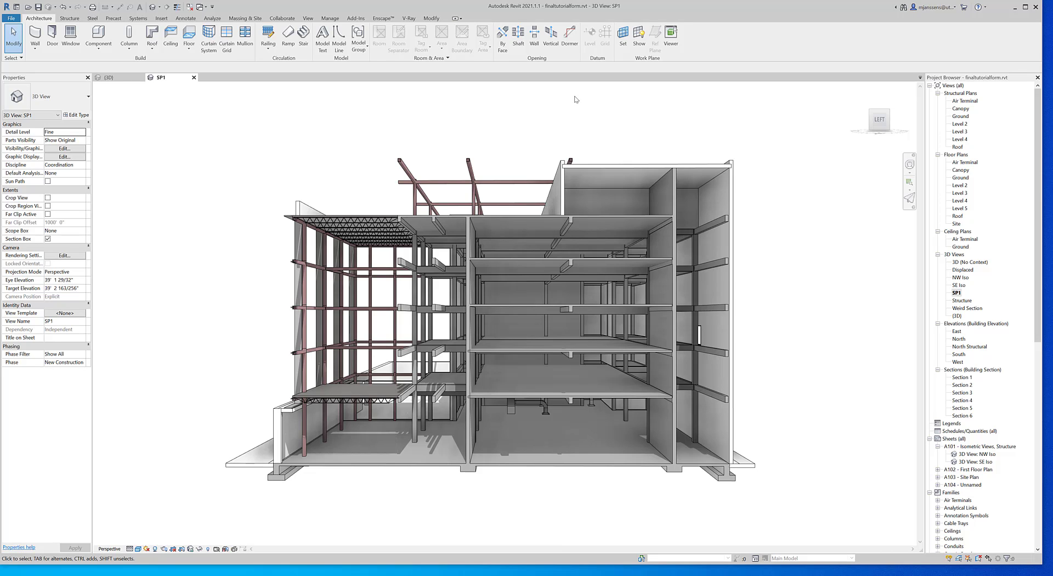
pyautogui.moveTo(187, 91)
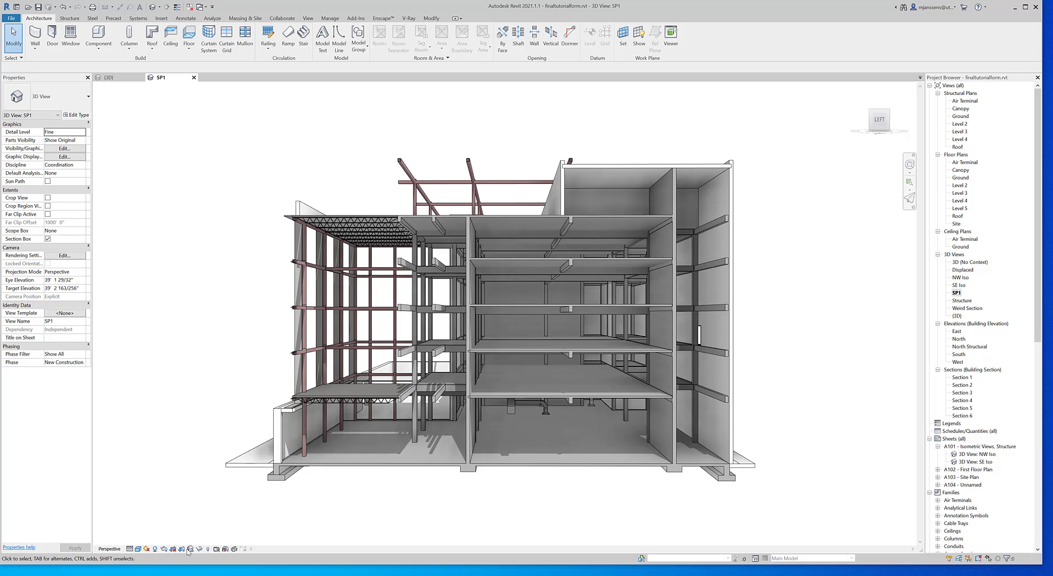
# Reveal the crop region, drag its side grip outward to frame the whole building, and enable Crop View.
pyautogui.click(47, 205)
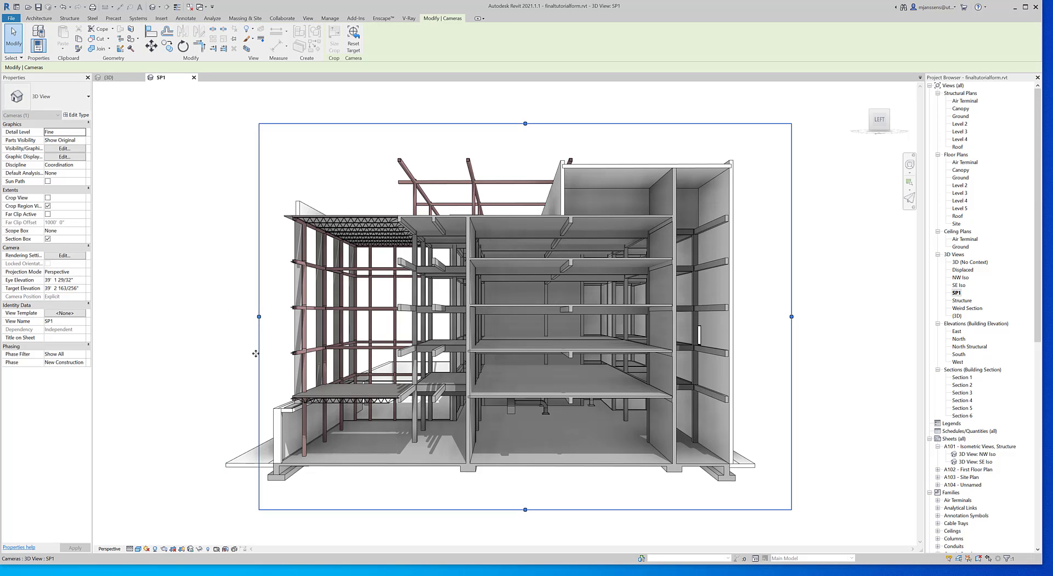
pyautogui.moveTo(258, 316); pyautogui.dragTo(169, 316)
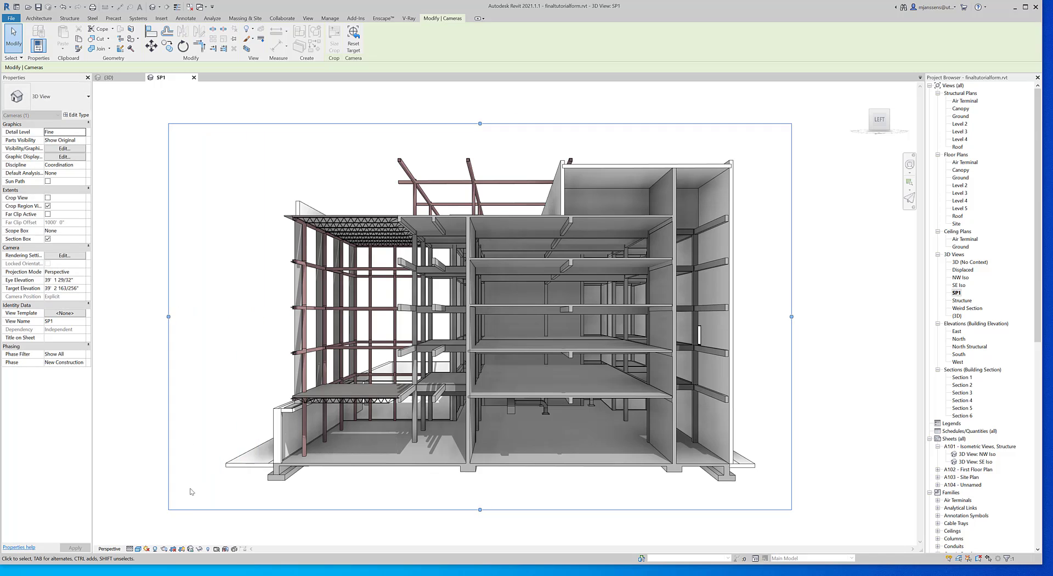
pyautogui.moveTo(181, 549)
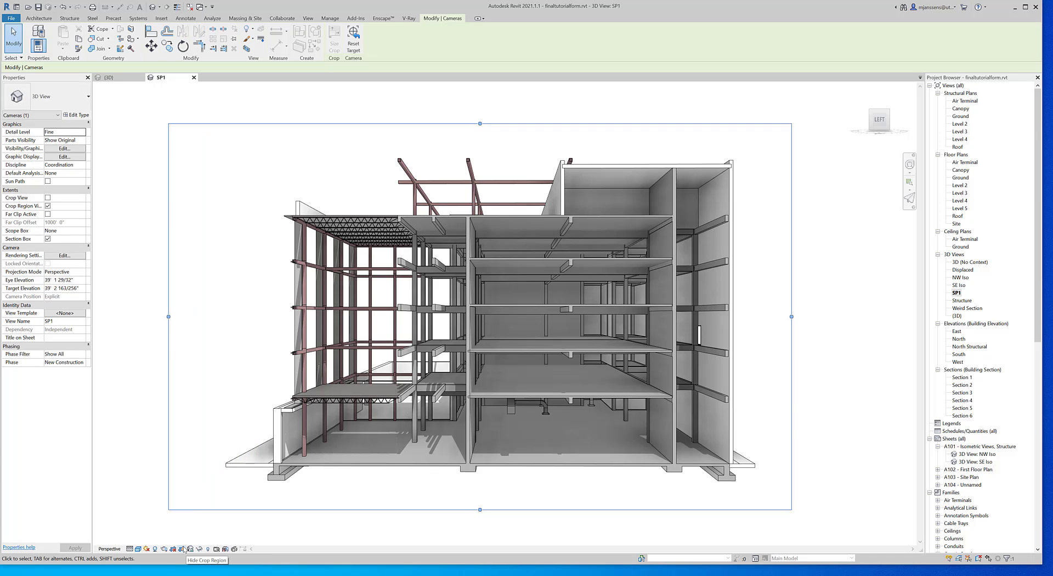
pyautogui.moveTo(208, 549)
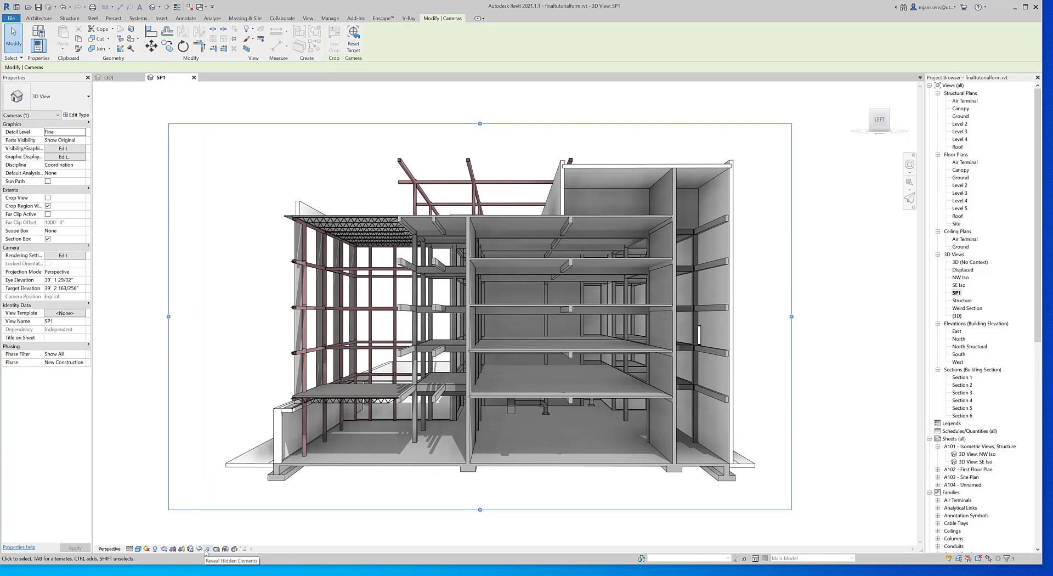
pyautogui.moveTo(172, 550)
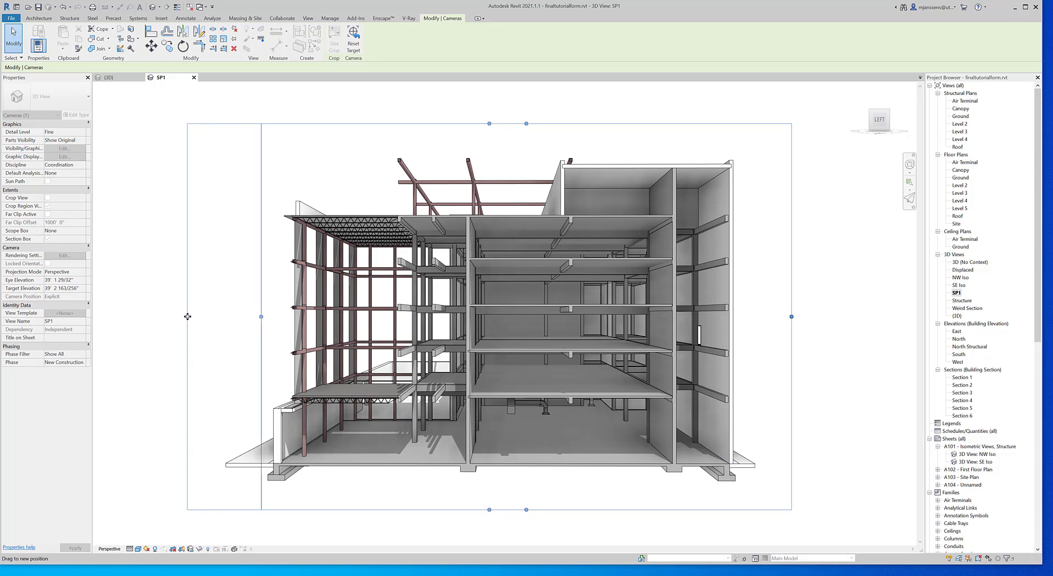
pyautogui.click(692, 269)
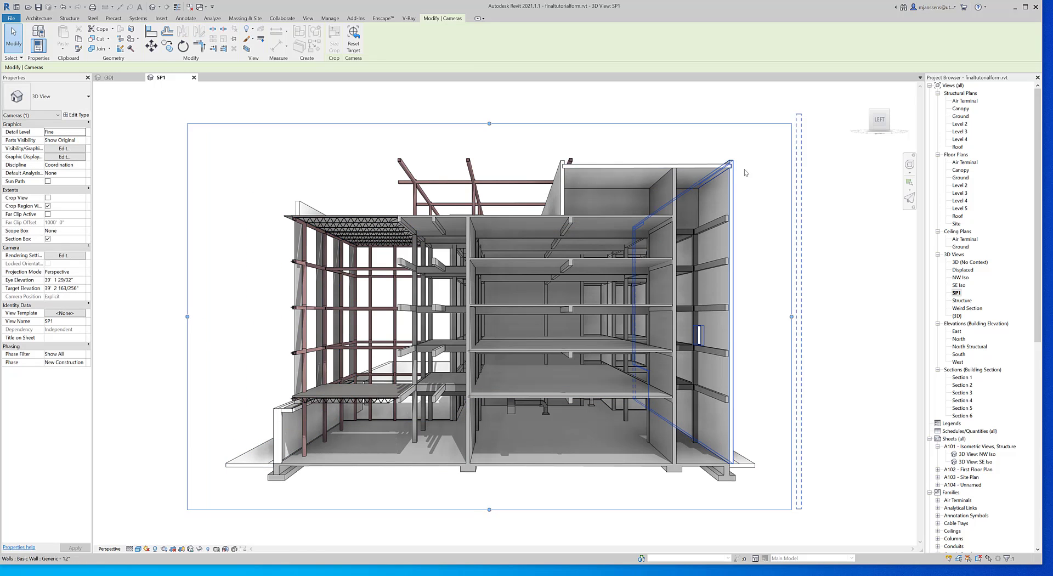
pyautogui.click(237, 492)
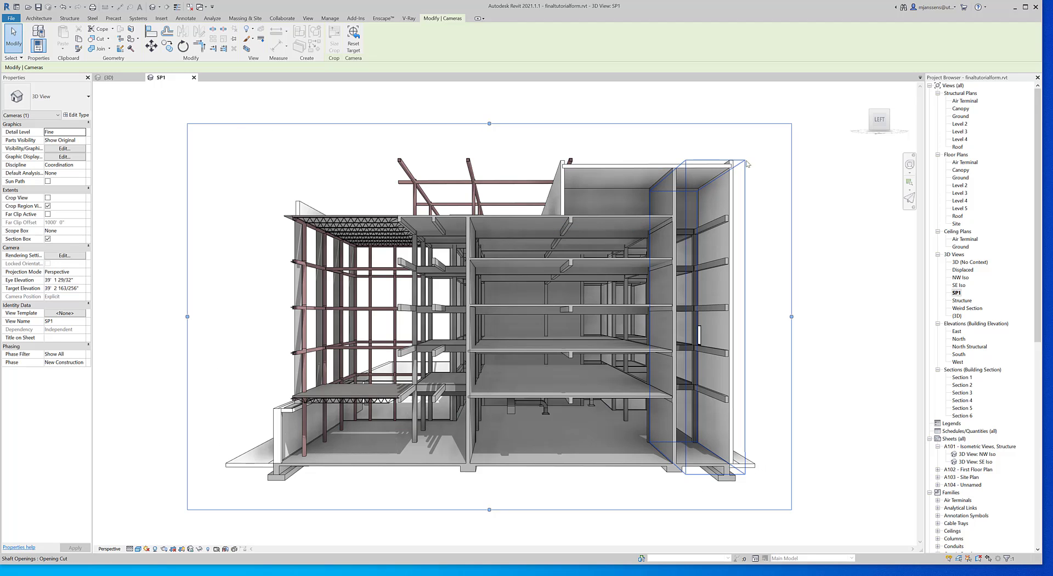
pyautogui.click(724, 493)
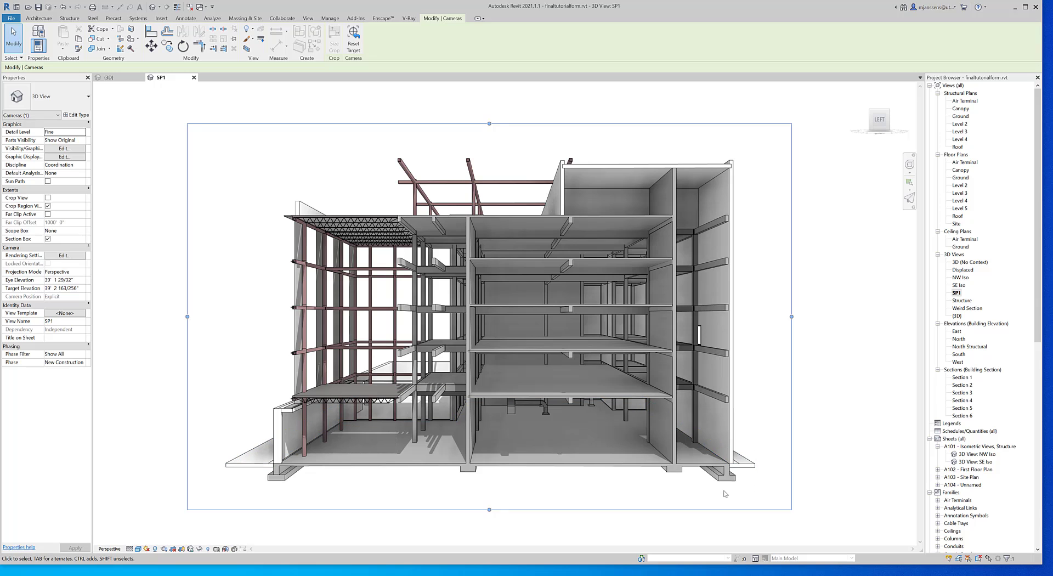
pyautogui.moveTo(724, 488)
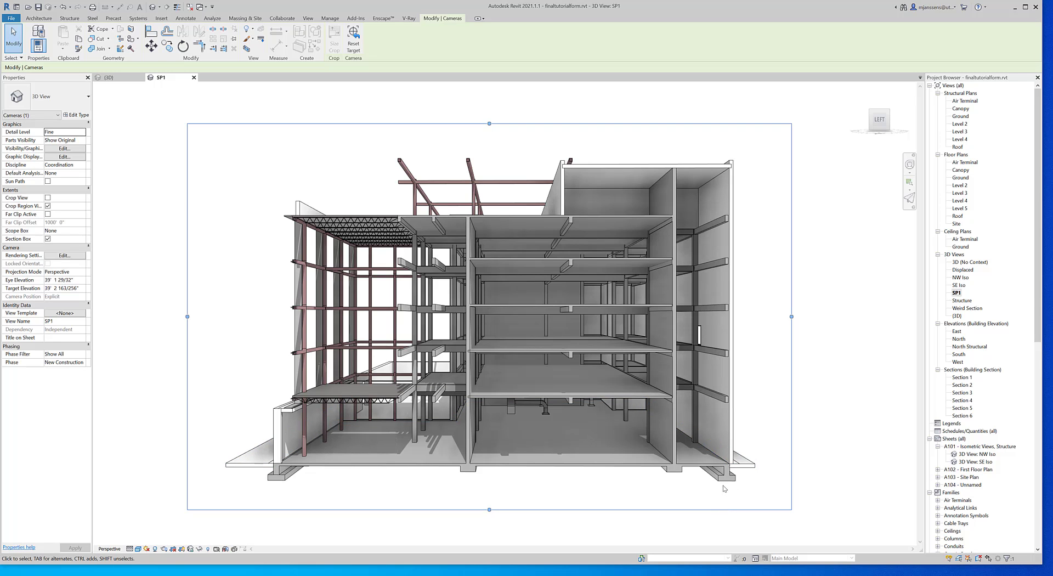
pyautogui.moveTo(443, 157)
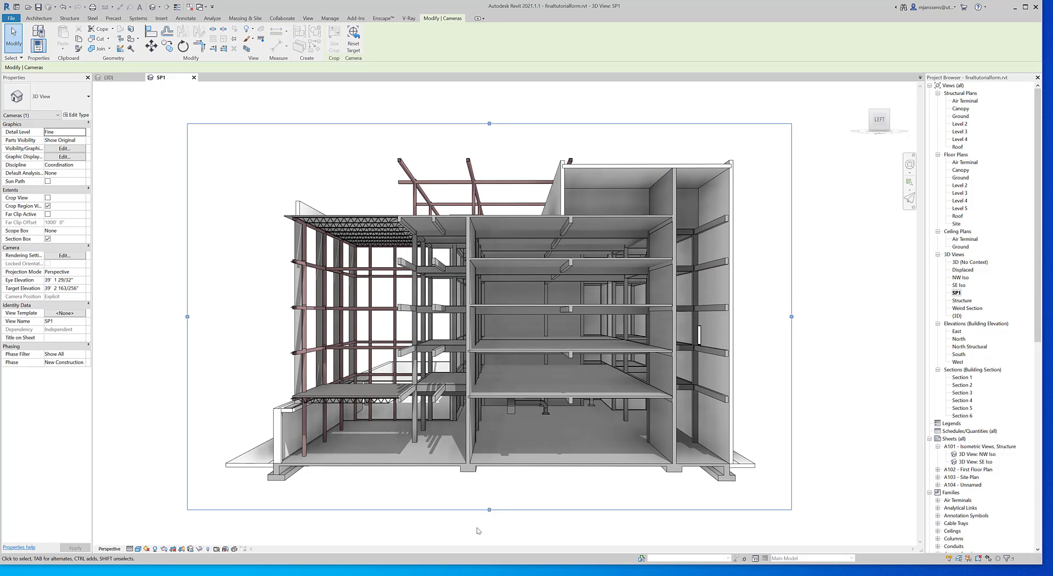
pyautogui.moveTo(815, 328)
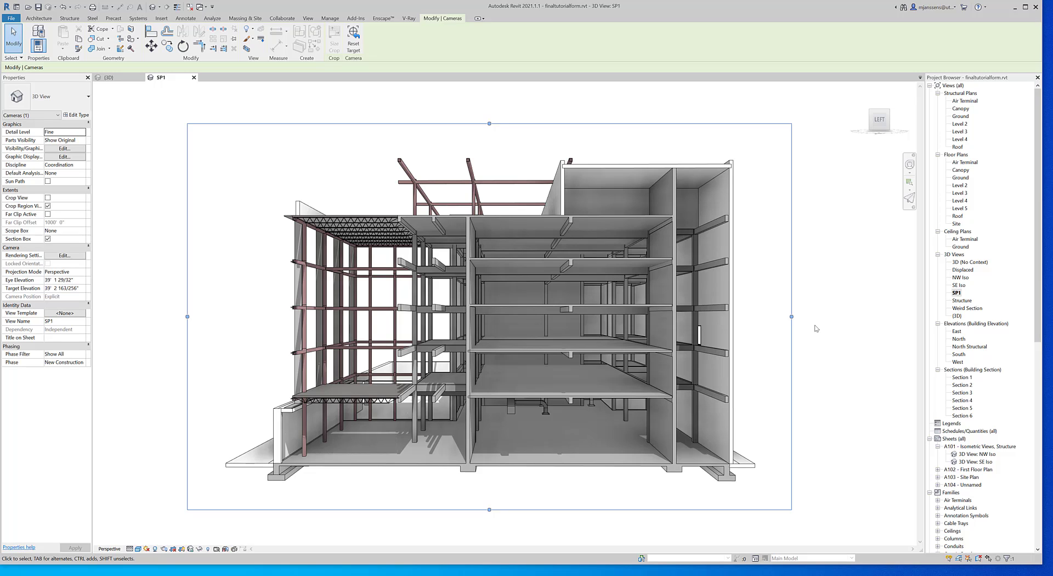
pyautogui.moveTo(742, 377)
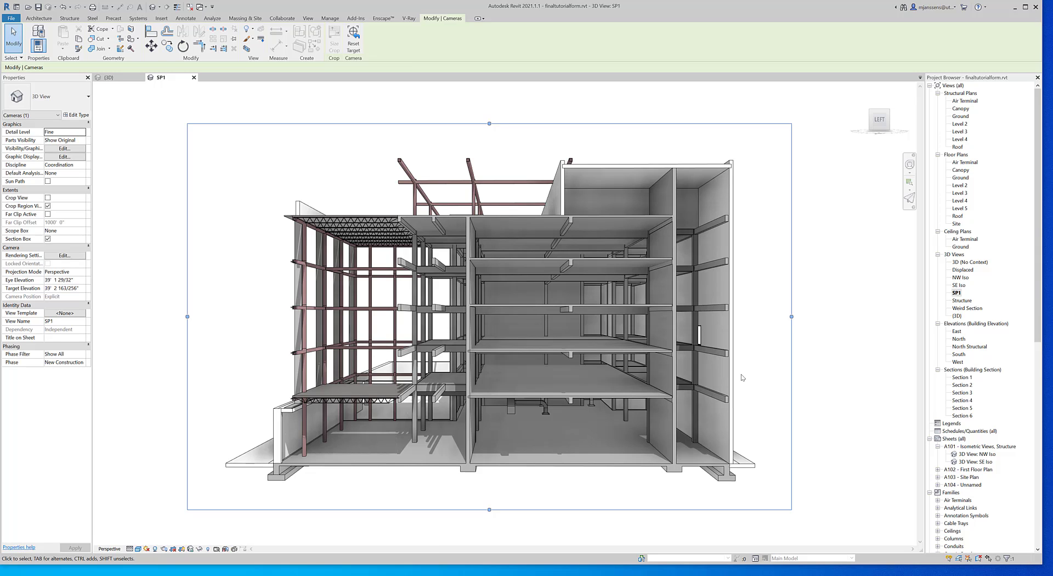
pyautogui.moveTo(706, 390)
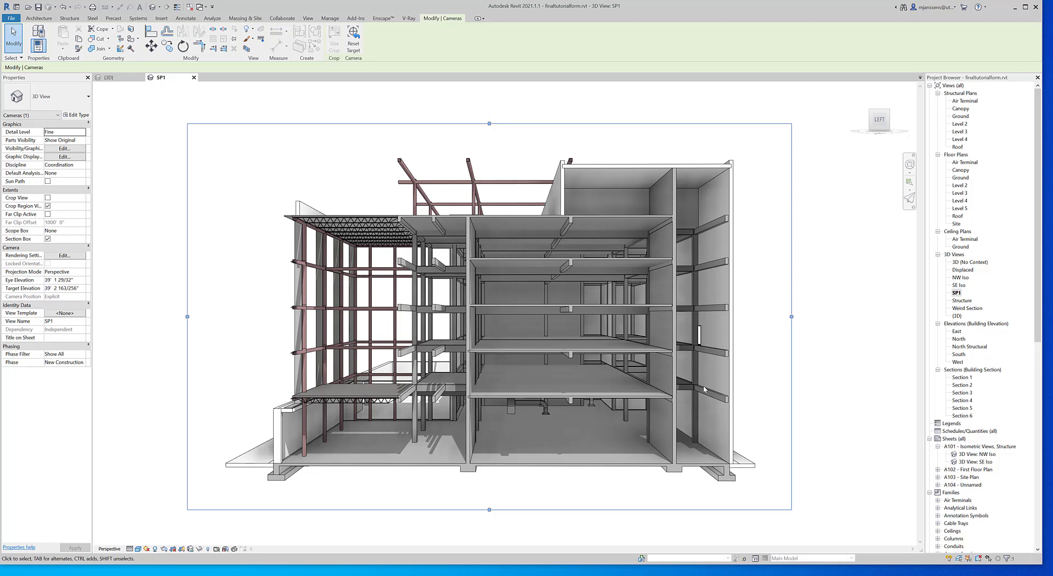
pyautogui.moveTo(759, 310)
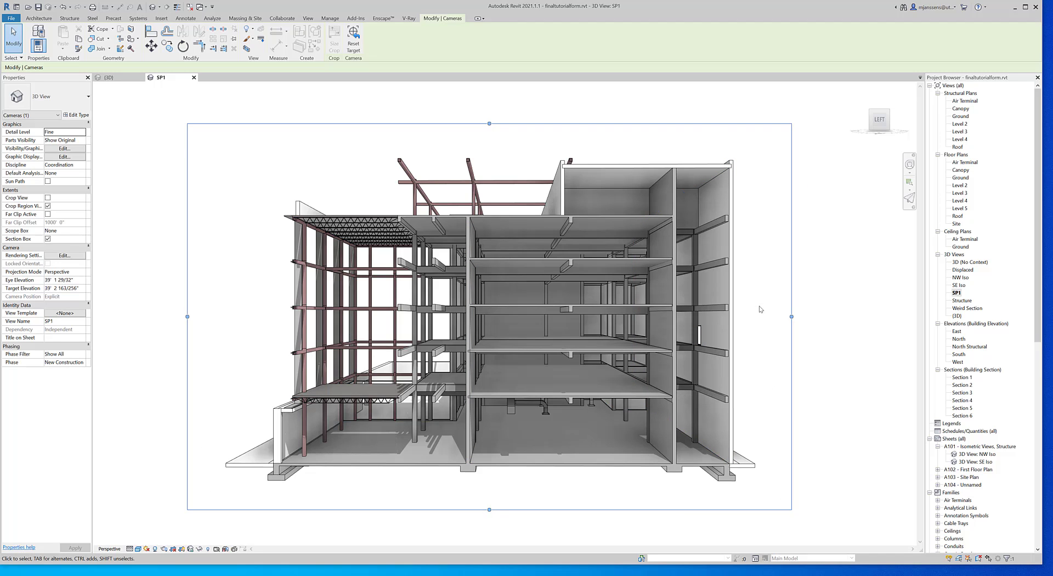
pyautogui.moveTo(791, 362)
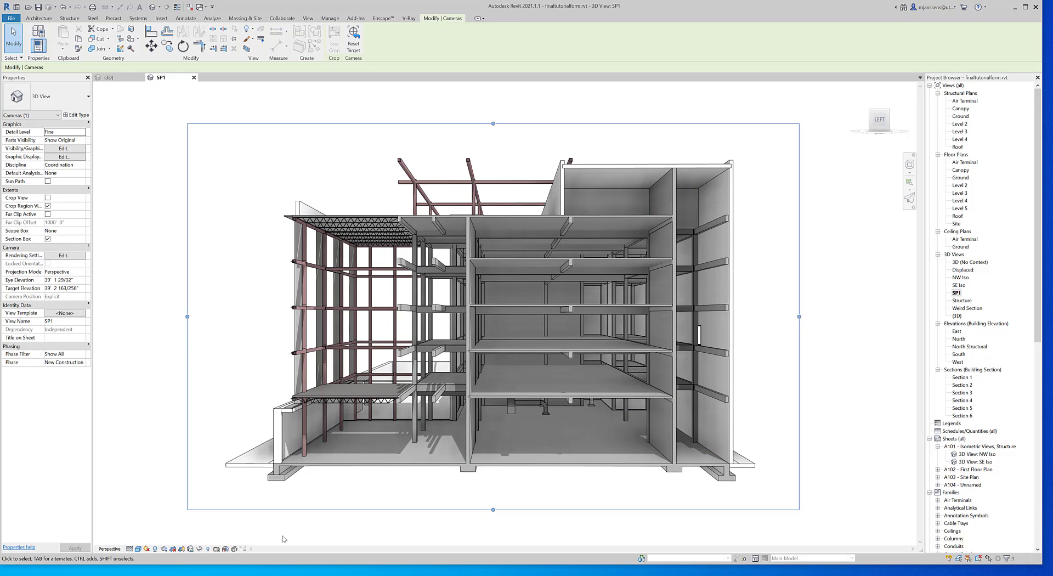
pyautogui.moveTo(172, 557)
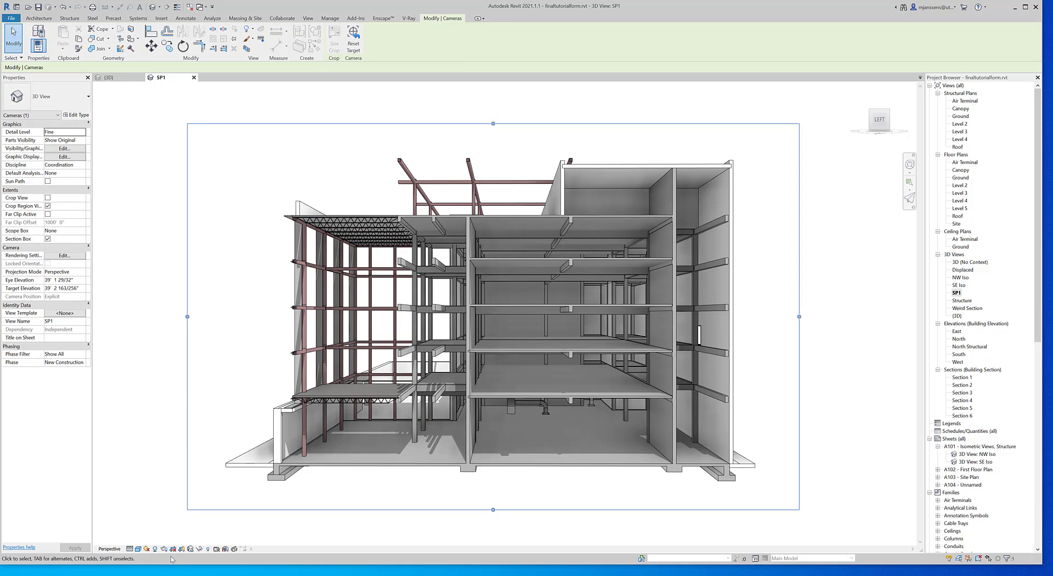
pyautogui.moveTo(172, 550)
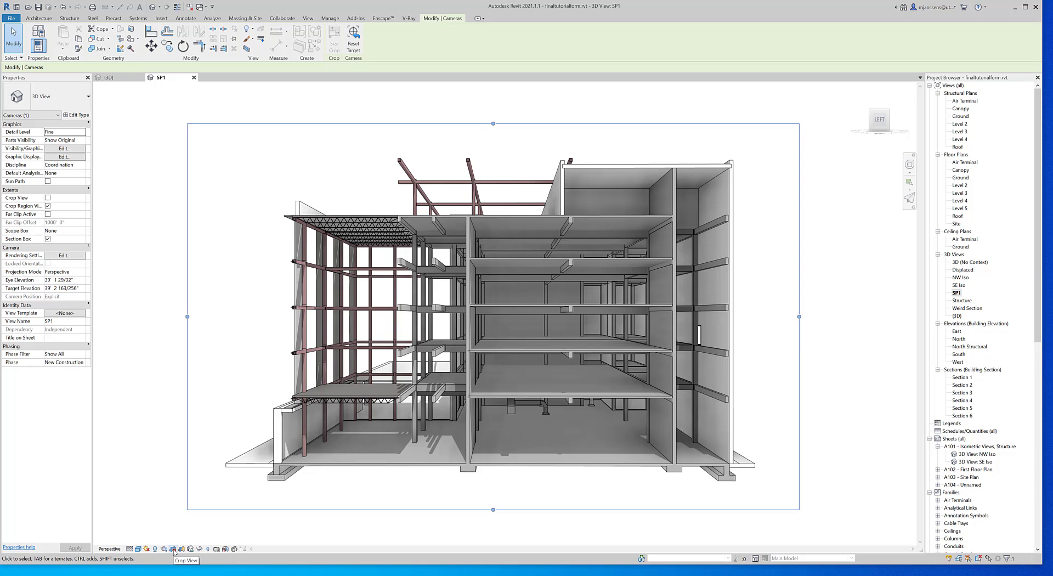
pyautogui.moveTo(328, 42)
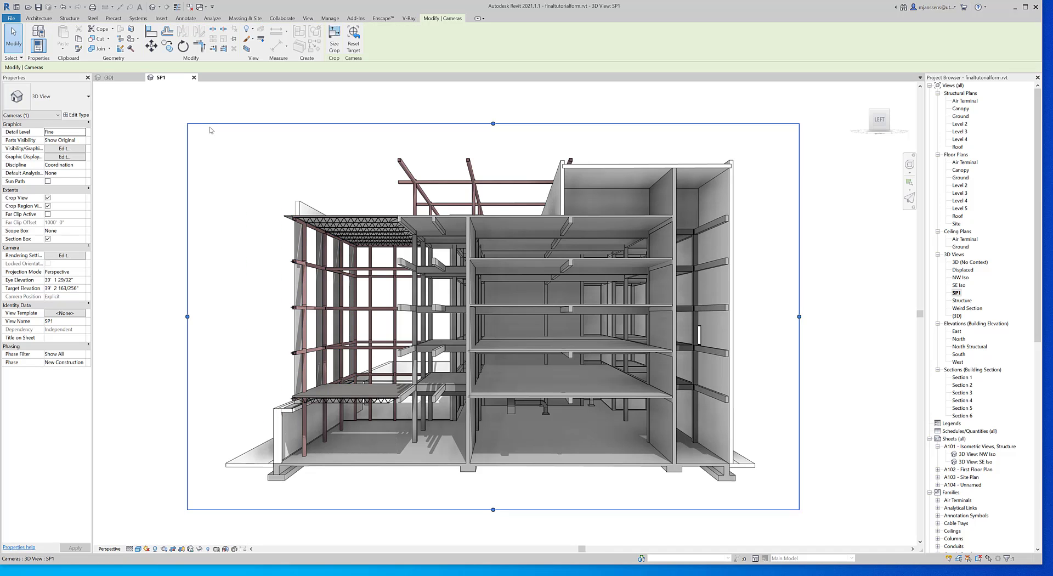
# Set the crop region Width to 34" via Size Crop with Field of view selected, and apply it.
pyautogui.click(334, 37)
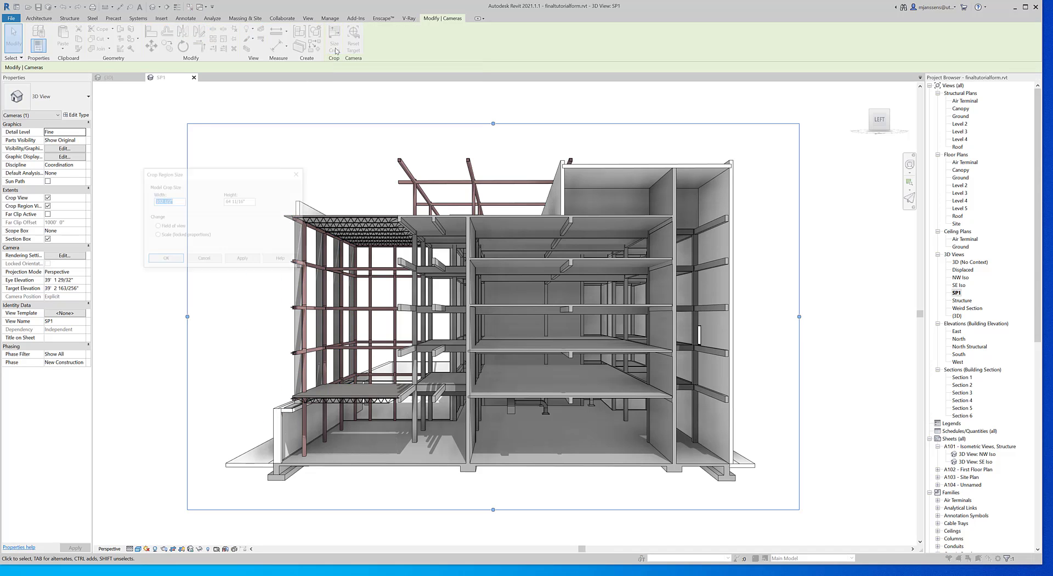
pyautogui.click(334, 40)
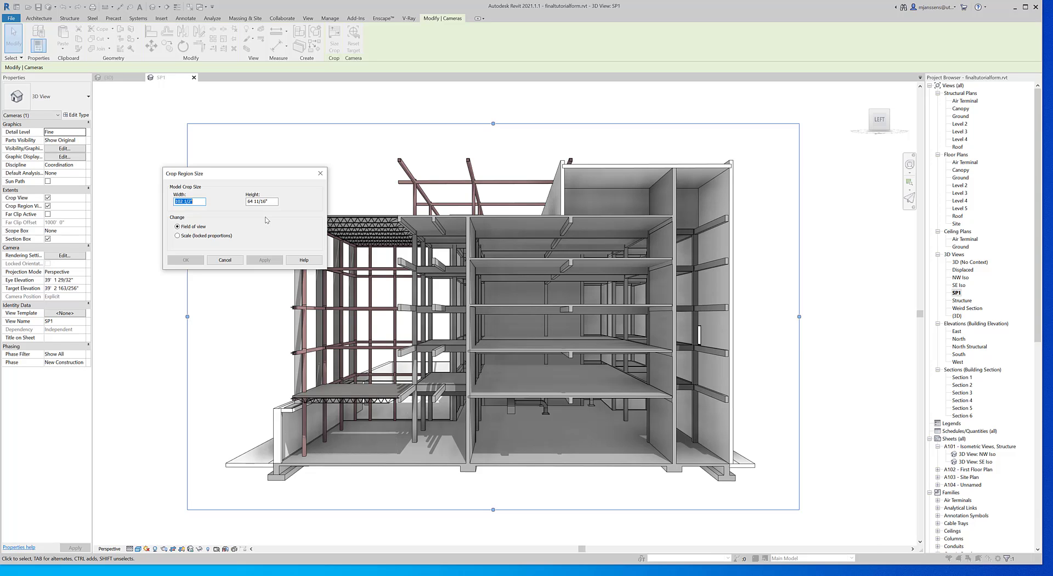
pyautogui.moveTo(221, 217)
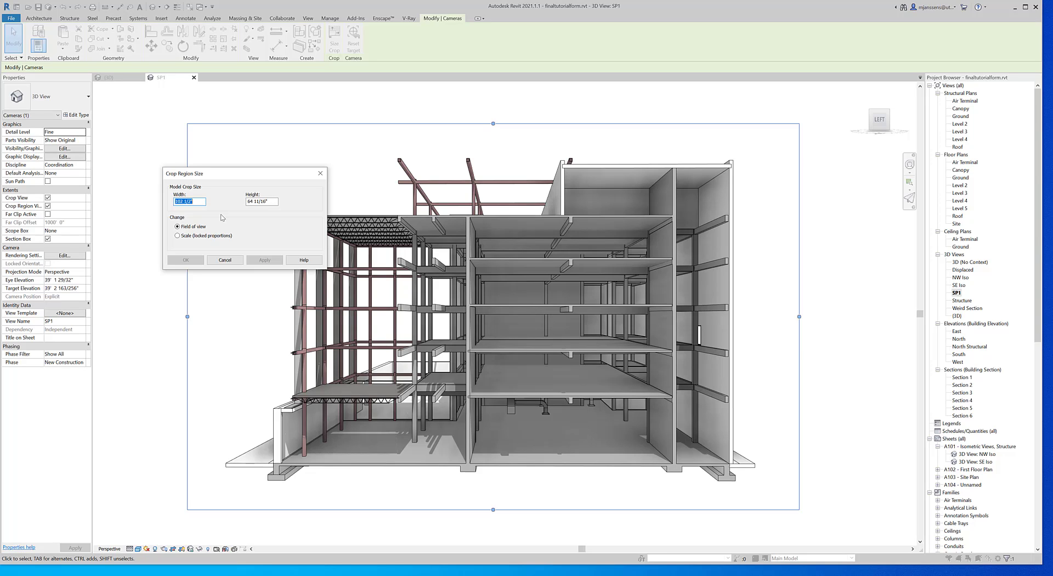
pyautogui.moveTo(221, 216)
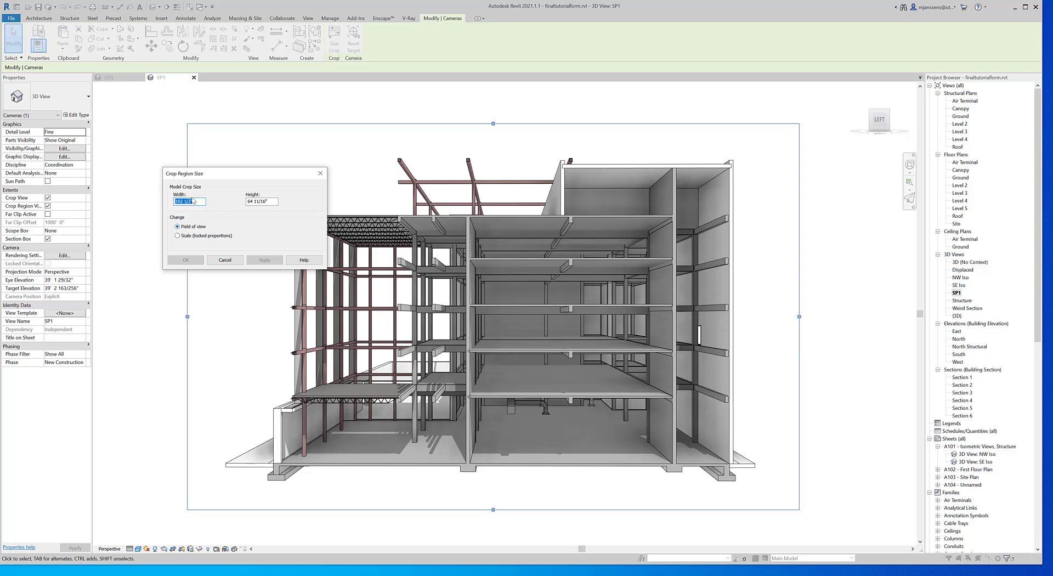
pyautogui.write('34')
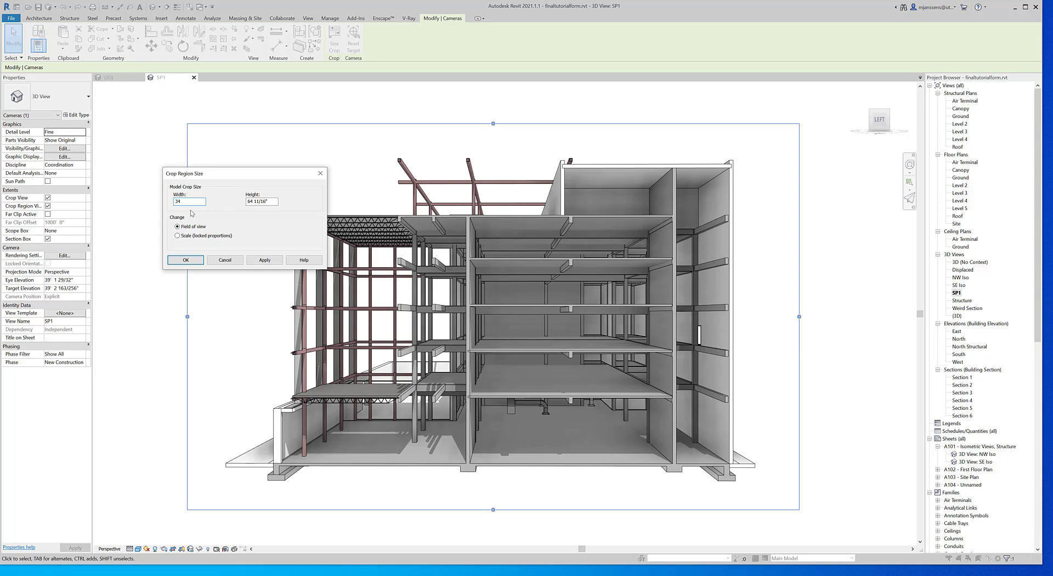
pyautogui.click(264, 260)
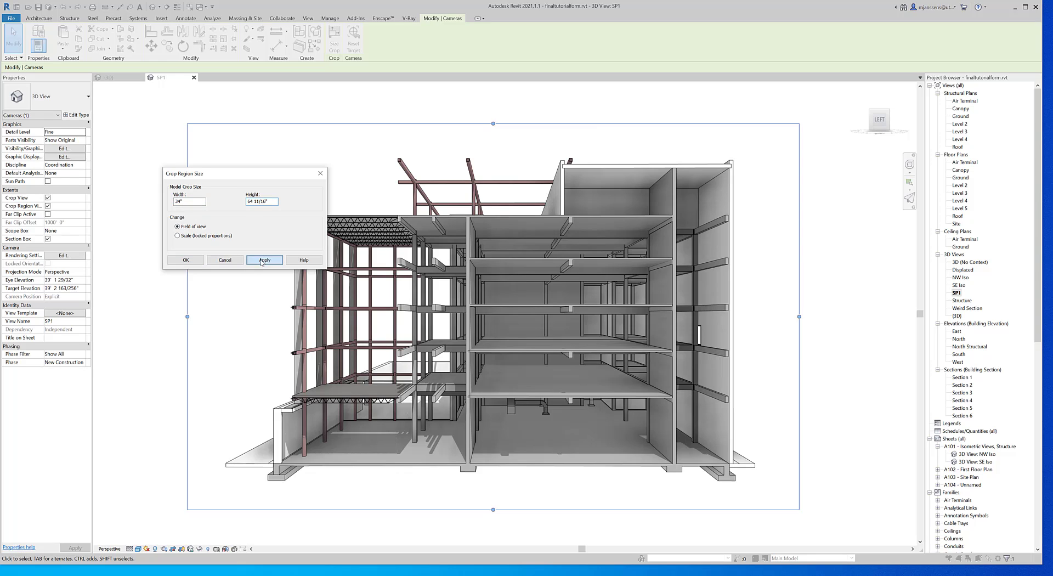
pyautogui.click(264, 260)
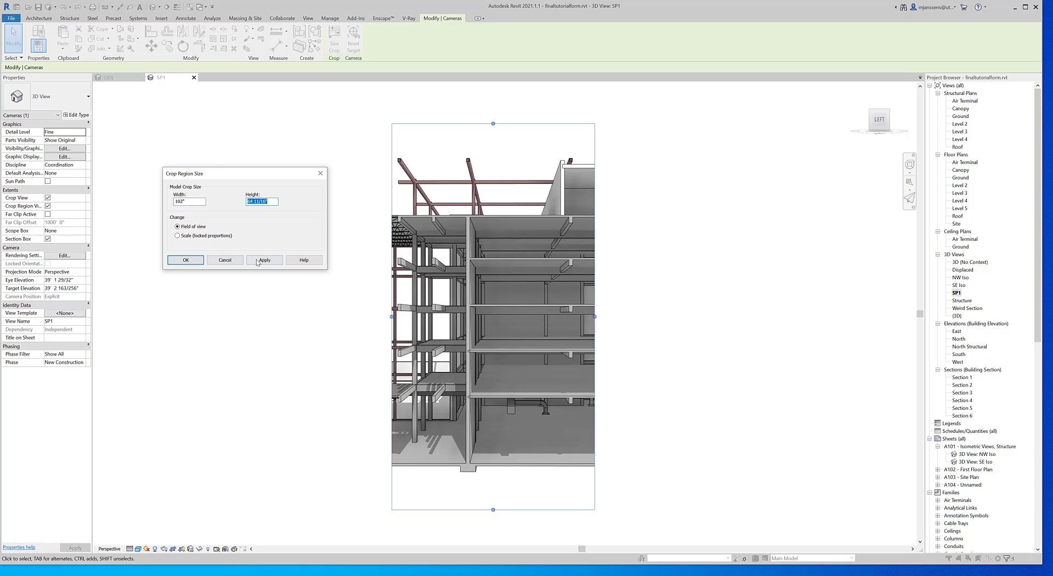
# Keep Width 34" and Height 21 9/16" with Scale (locked proportions), apply and confirm with OK.
pyautogui.click(265, 260)
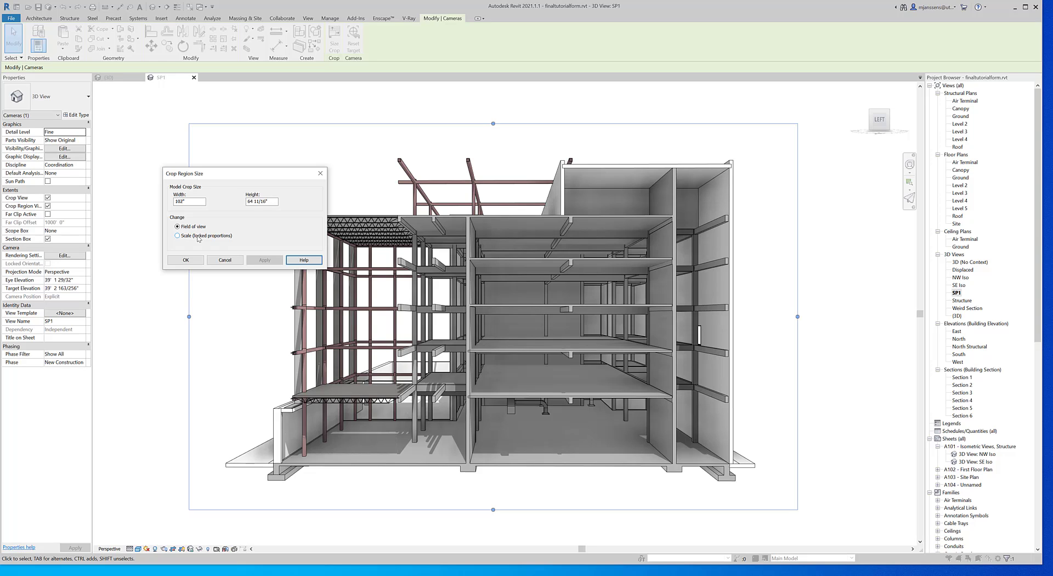
pyautogui.click(178, 236)
pyautogui.write('34')
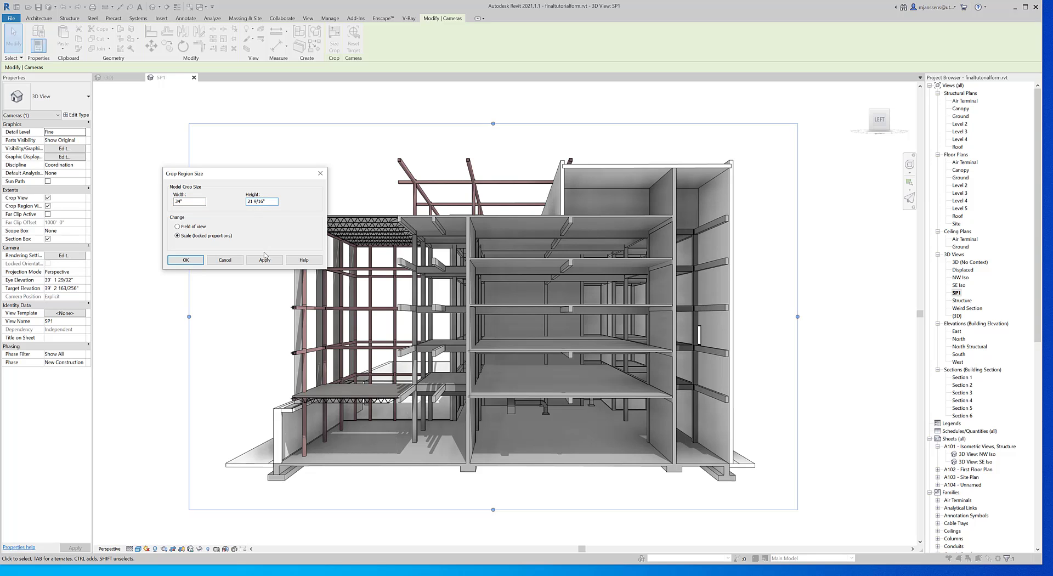
pyautogui.click(264, 260)
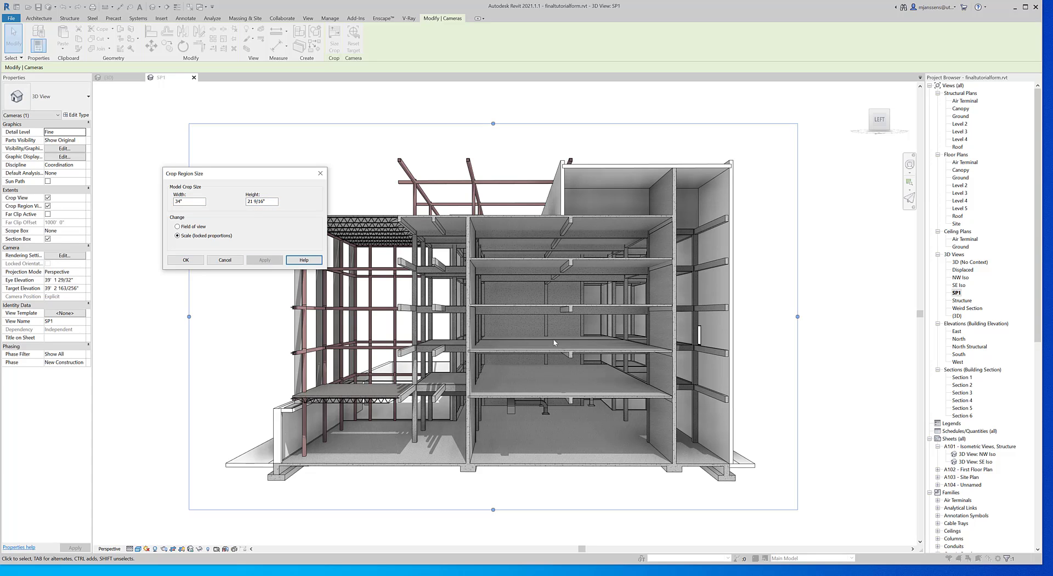
pyautogui.moveTo(500, 404)
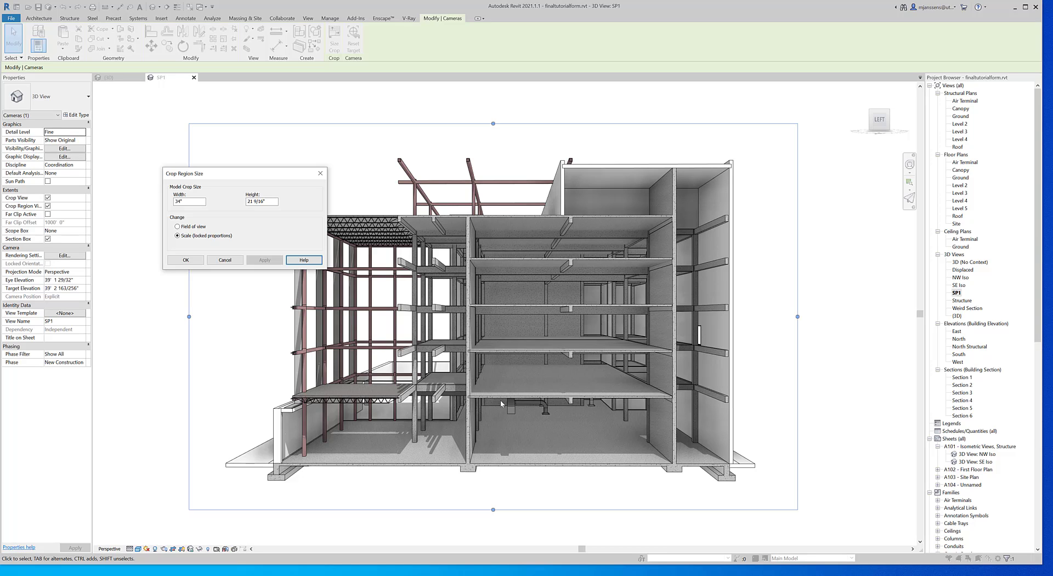
pyautogui.moveTo(505, 389)
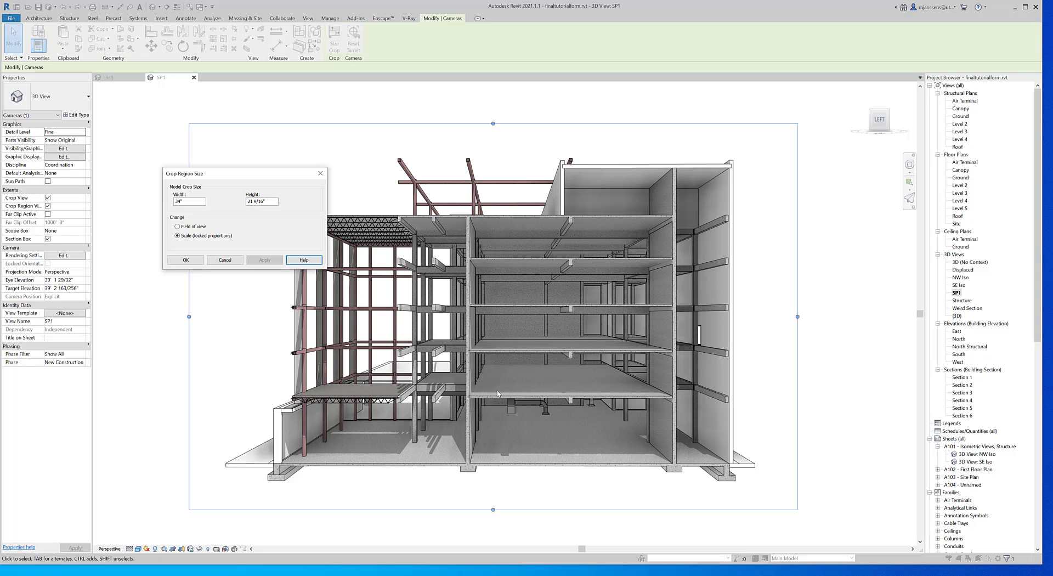
pyautogui.moveTo(495, 457)
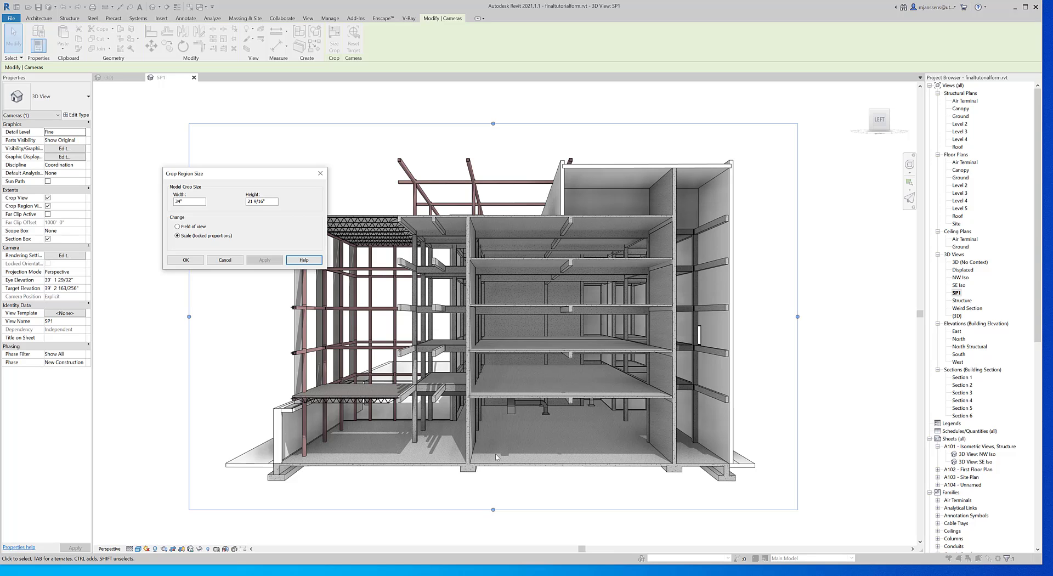
pyautogui.moveTo(356, 449)
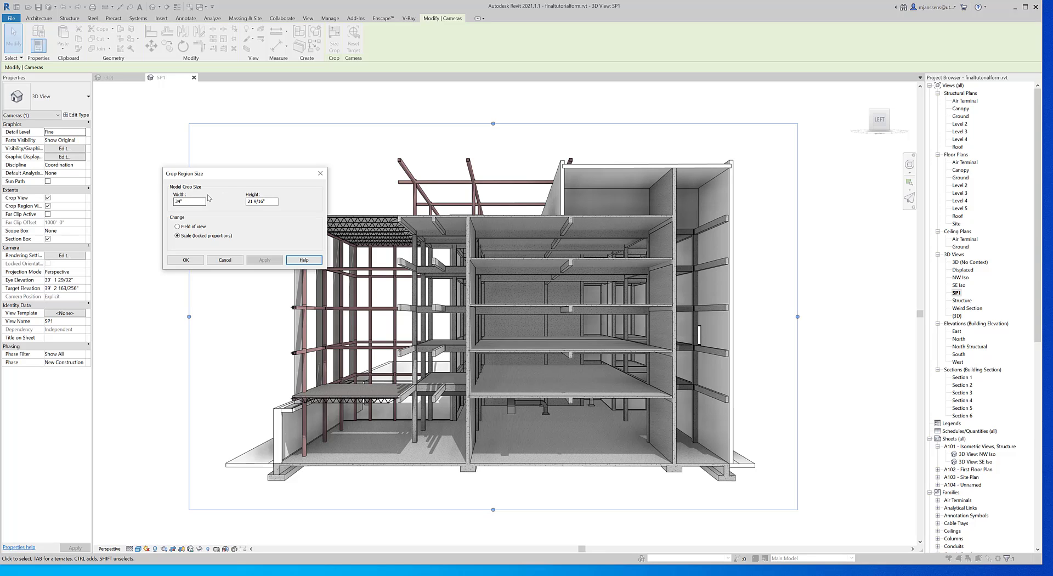
pyautogui.moveTo(417, 125)
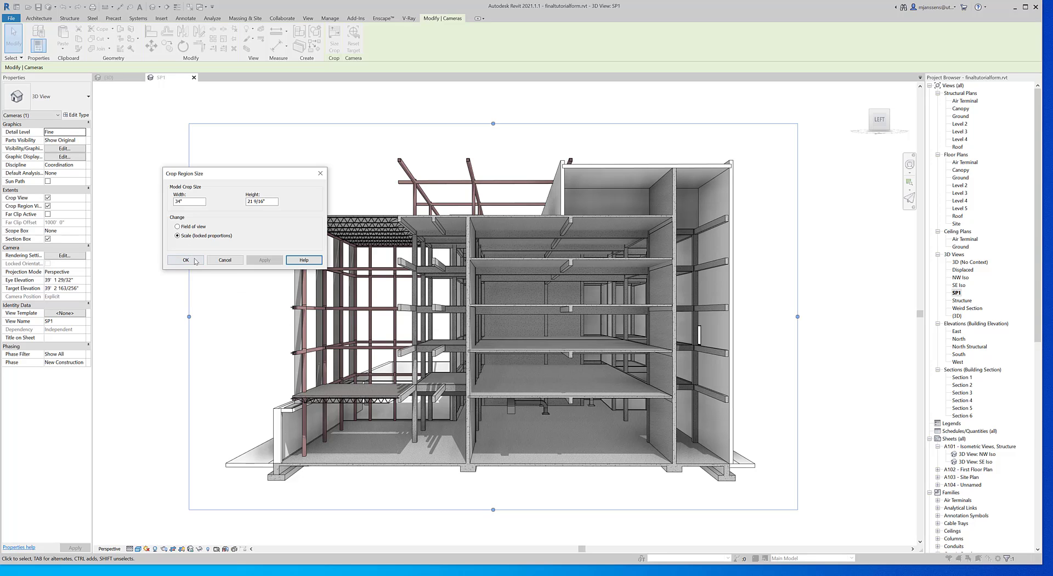
pyautogui.click(186, 260)
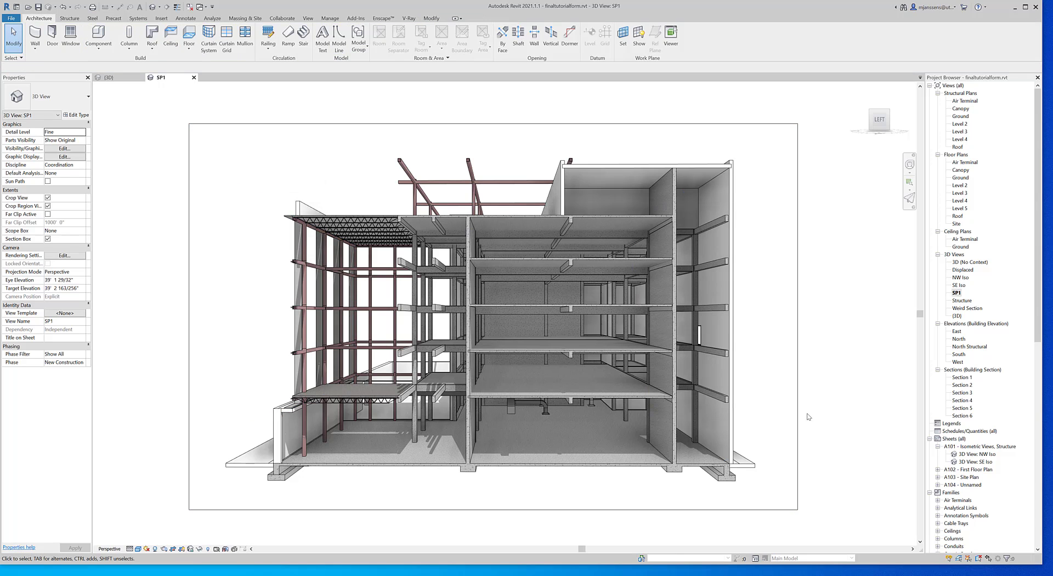
pyautogui.moveTo(11, 18)
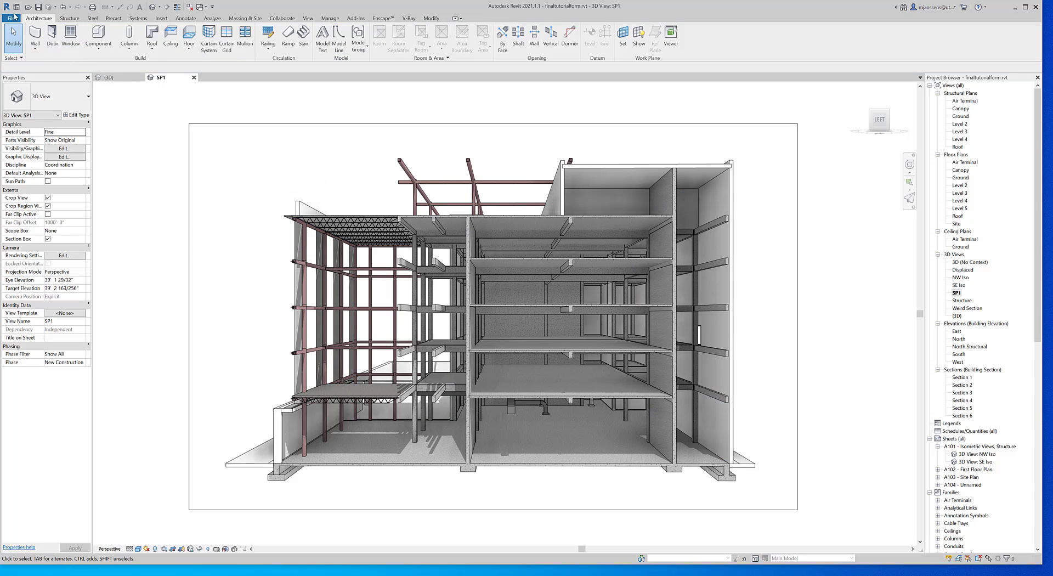
# Bring up Export > Images and Animations > Image for the SP1 view.
pyautogui.click(12, 17)
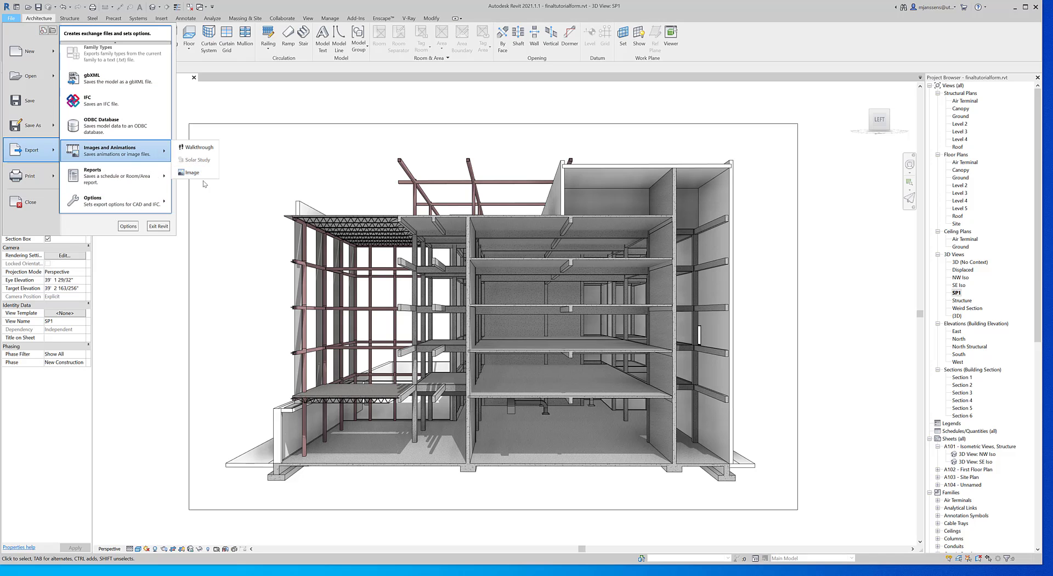
pyautogui.click(191, 173)
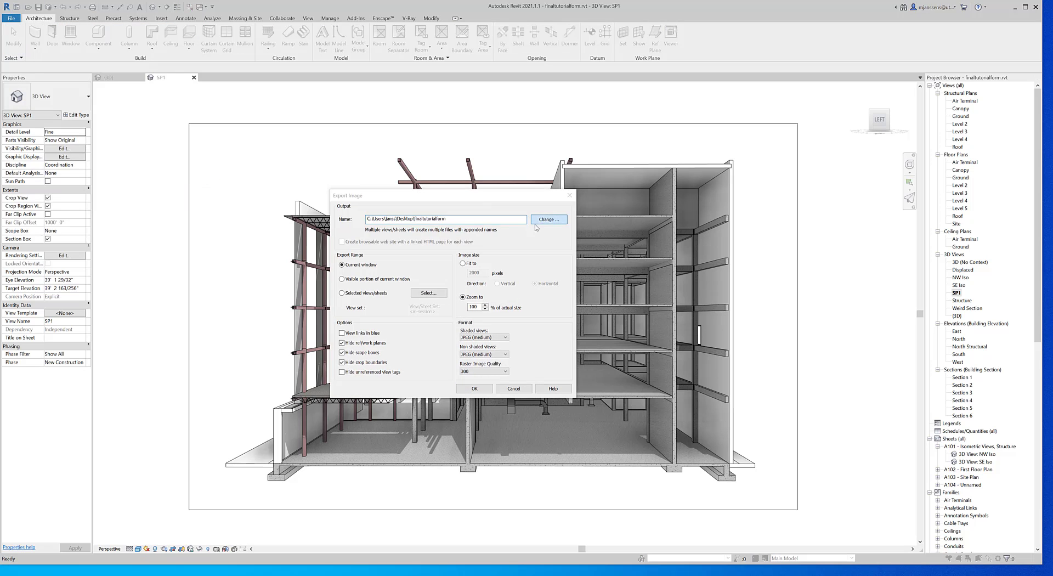
# Decline overwriting the existing image and save the export as finaltutorialform2 on the Desktop.
pyautogui.click(549, 220)
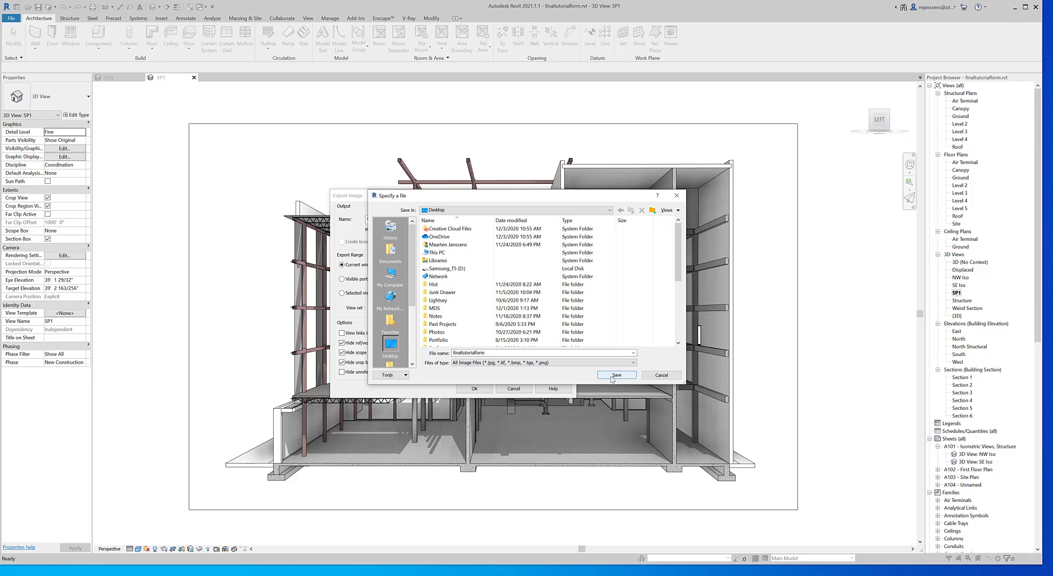
pyautogui.click(615, 375)
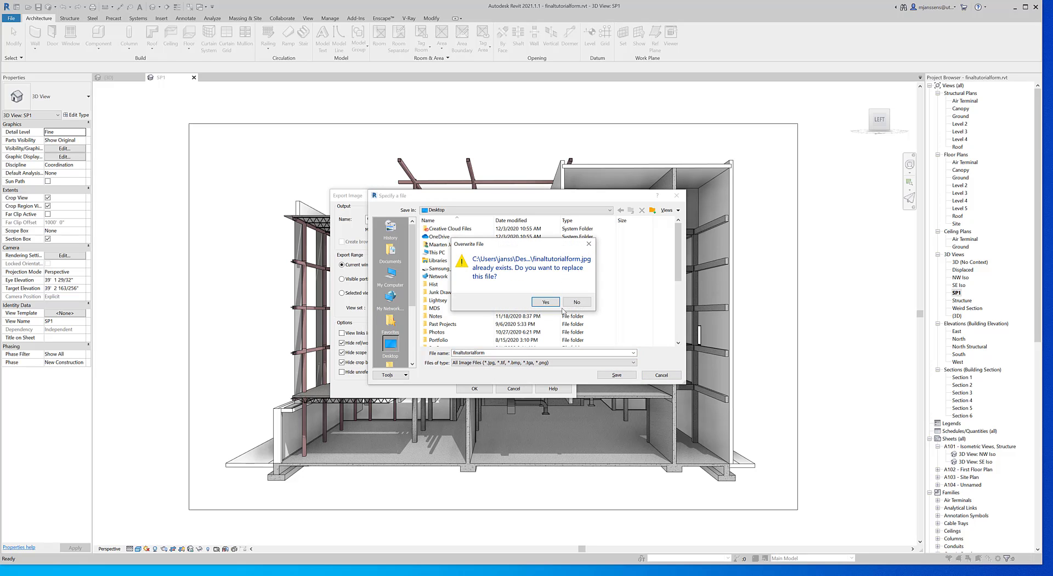
pyautogui.click(546, 301)
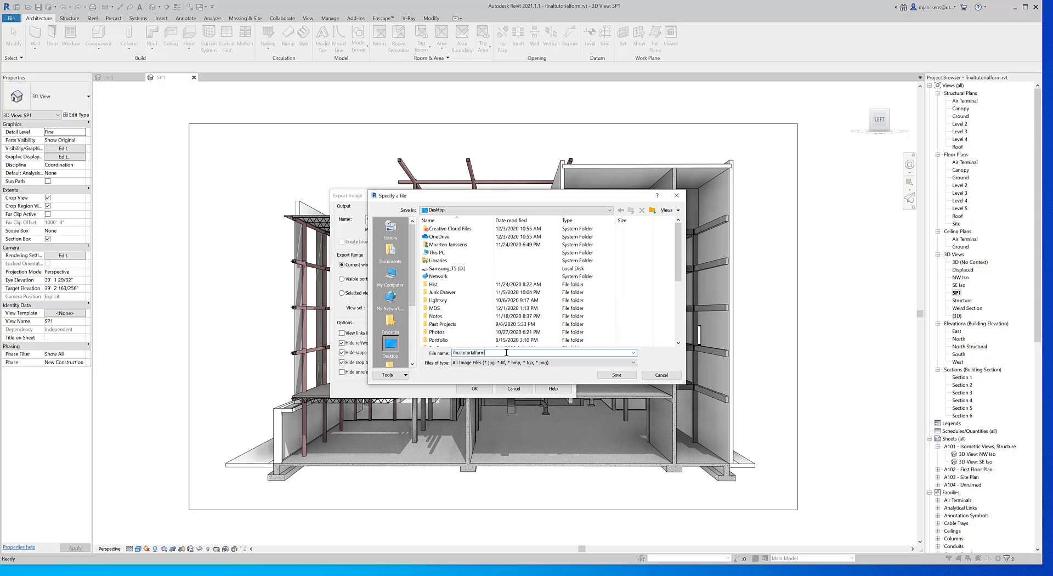
pyautogui.click(614, 374)
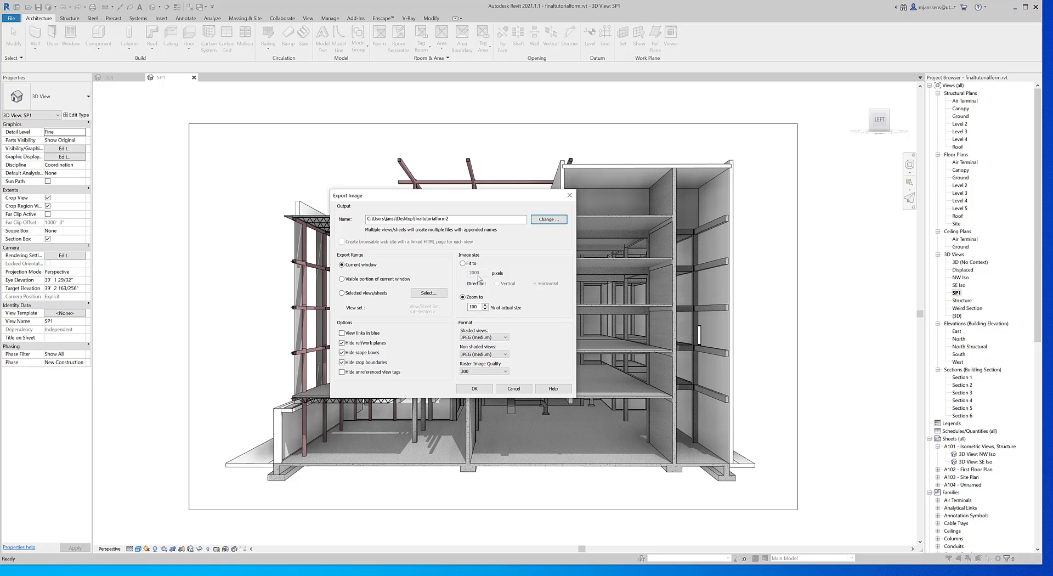
pyautogui.moveTo(477, 277)
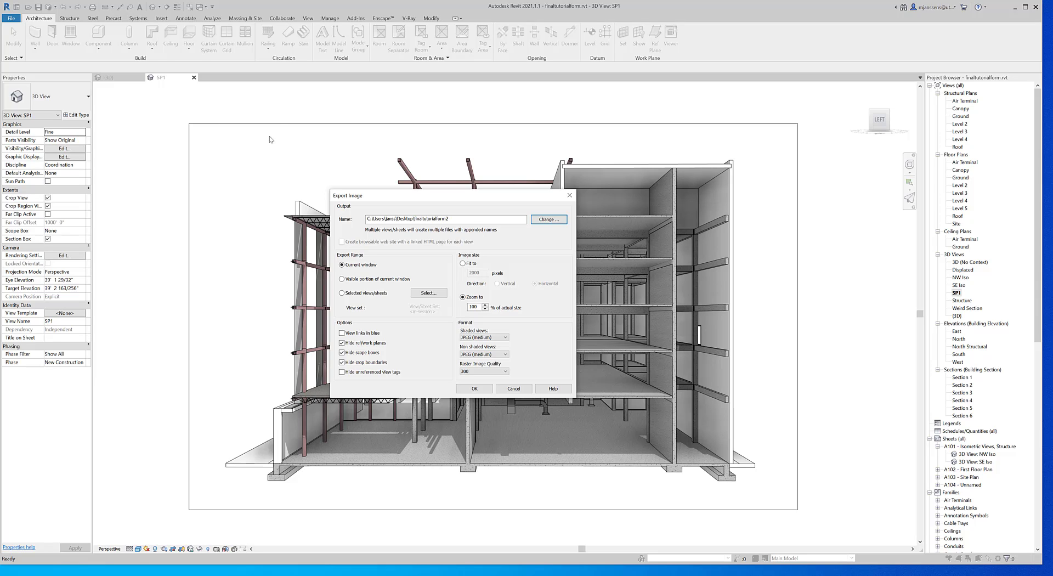
pyautogui.moveTo(291, 131)
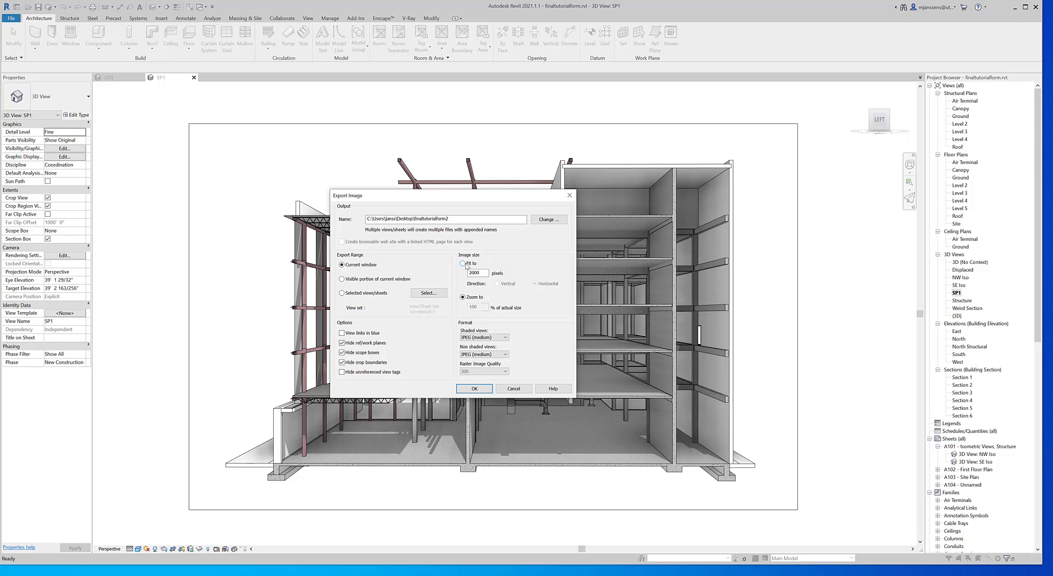
# Try Fit to pixels, return to Zoom to 100%, and set Shaded views to JPEG (lossless).
pyautogui.click(534, 283)
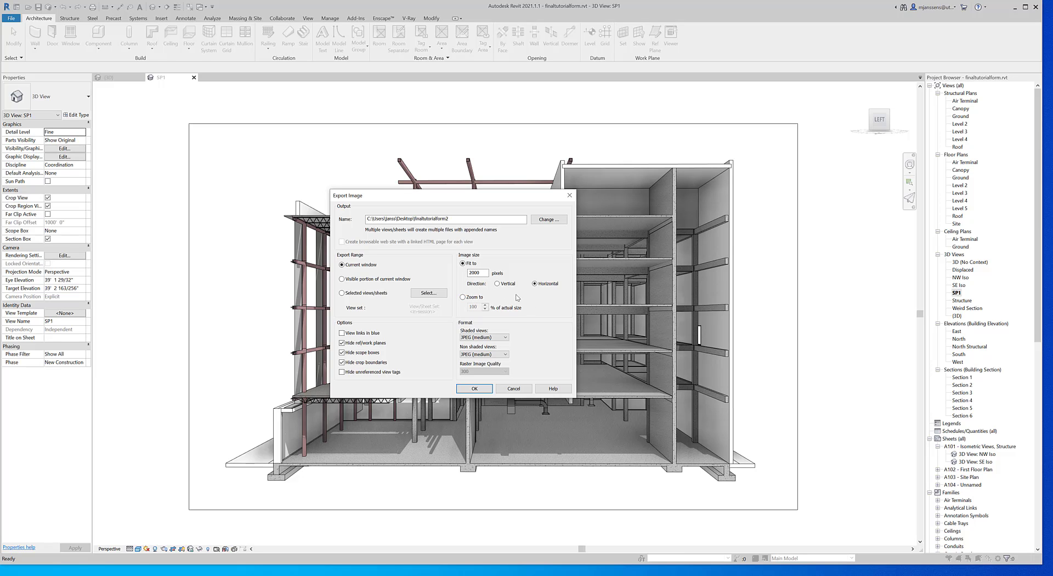
pyautogui.moveTo(372, 323)
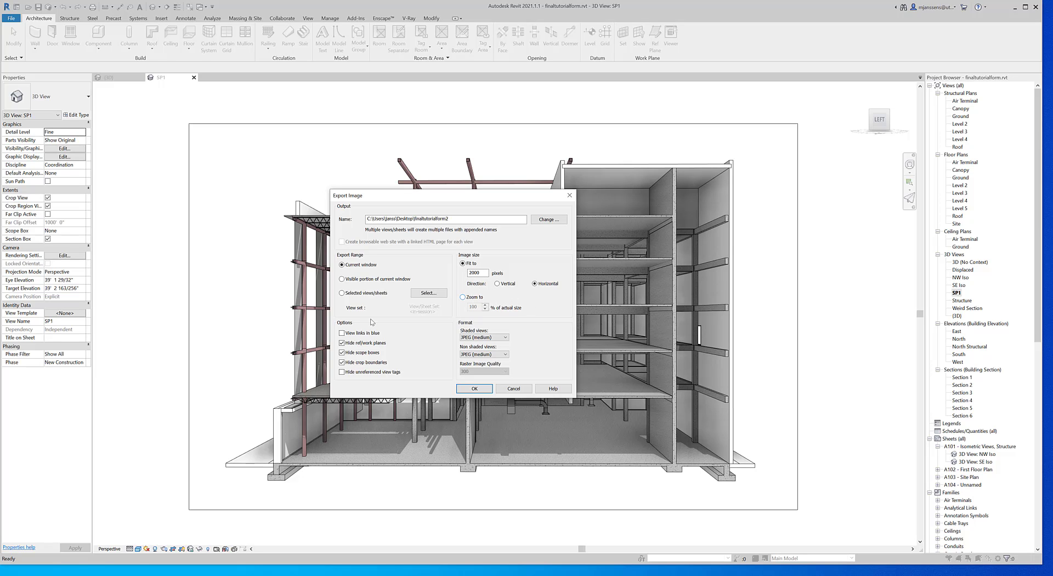
pyautogui.moveTo(663, 309)
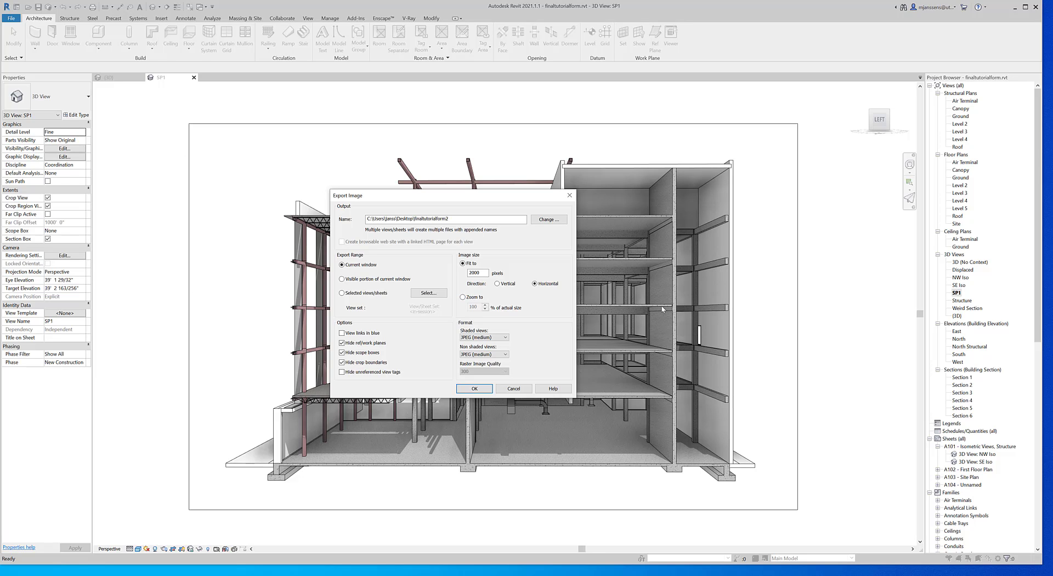
pyautogui.moveTo(530, 335)
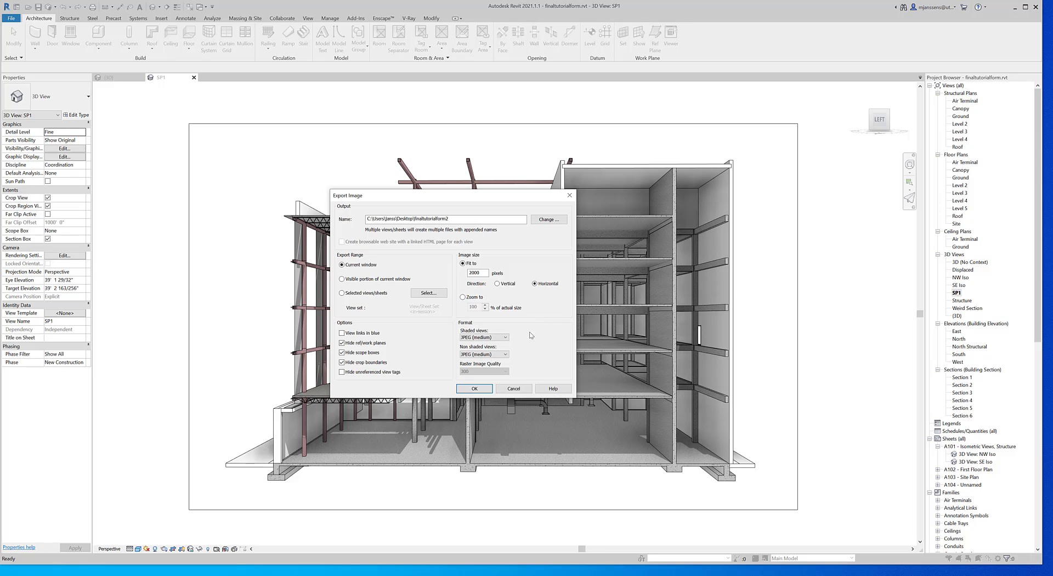
pyautogui.click(462, 296)
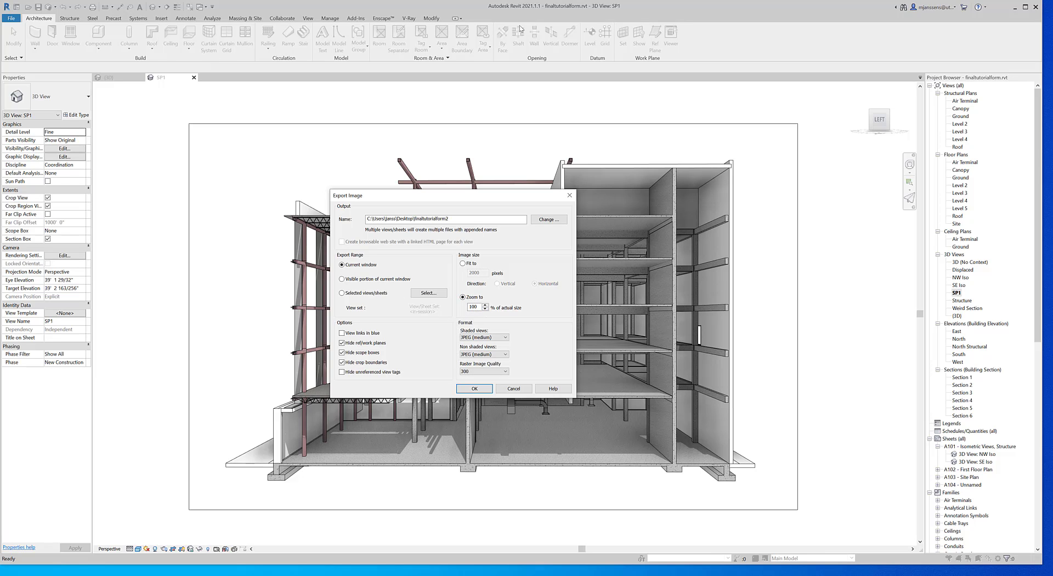
pyautogui.moveTo(344, 128)
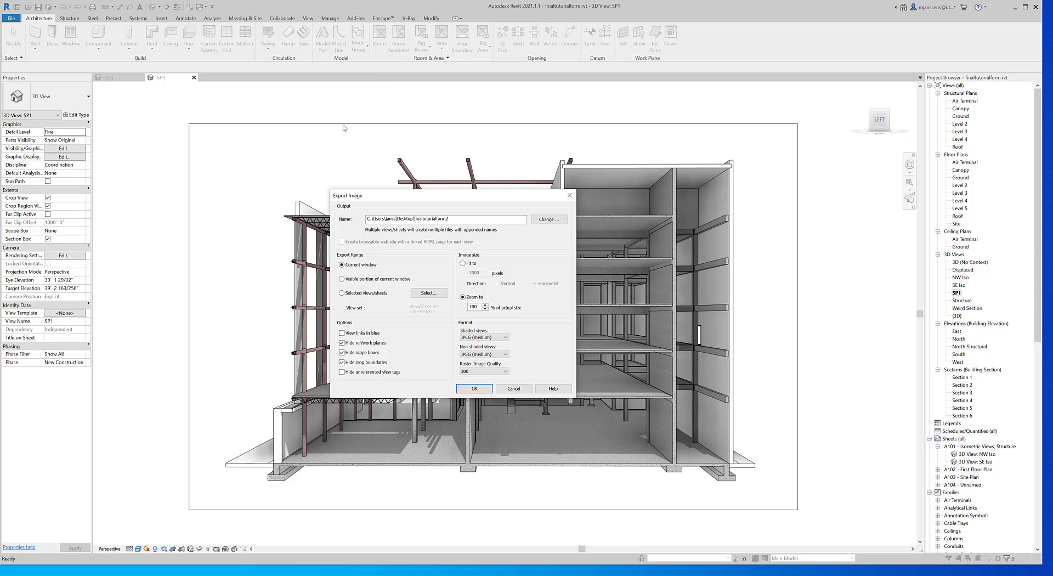
pyautogui.moveTo(294, 125)
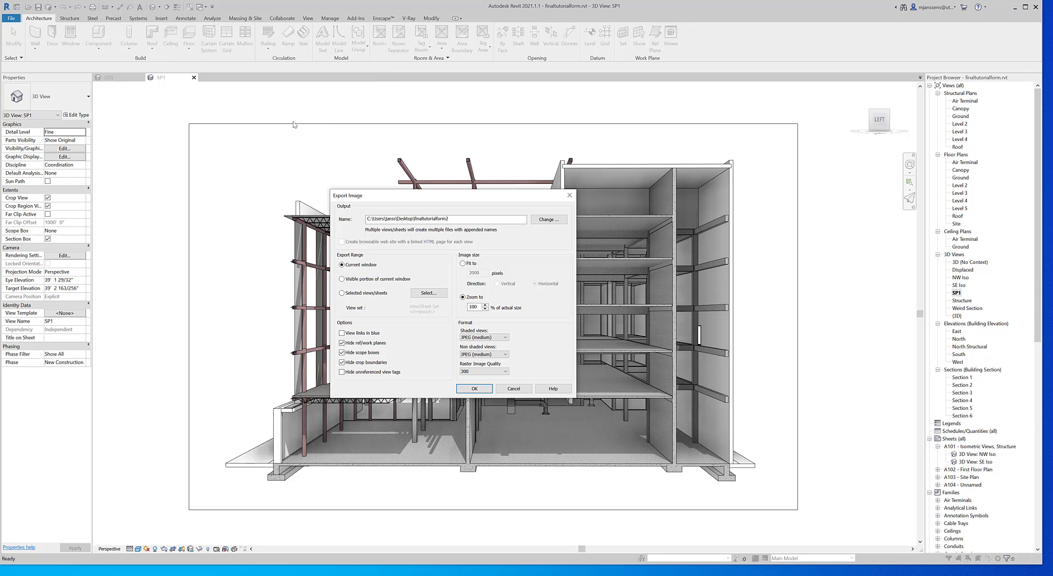
pyautogui.moveTo(765, 151)
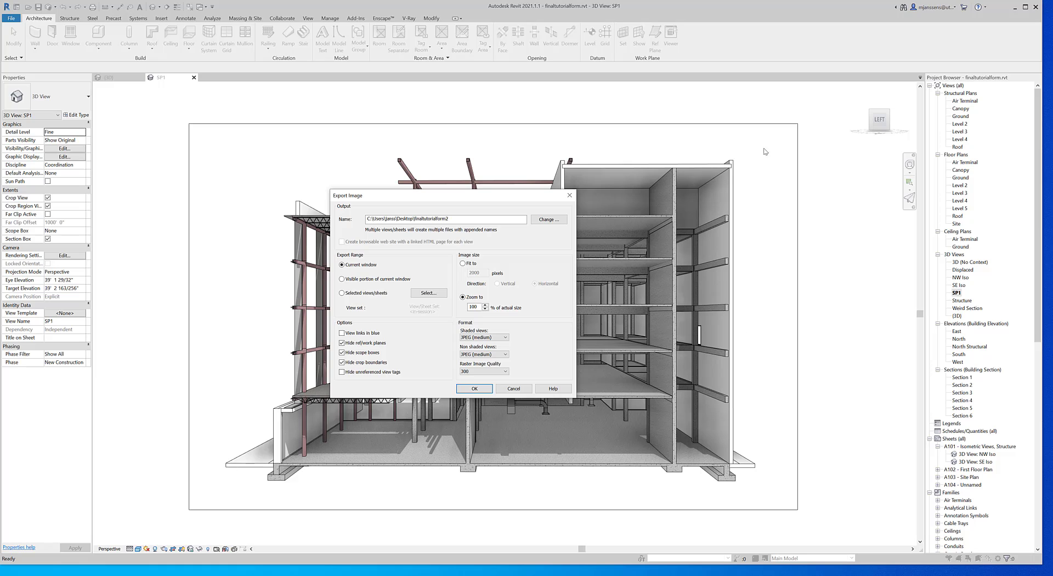
pyautogui.moveTo(219, 203)
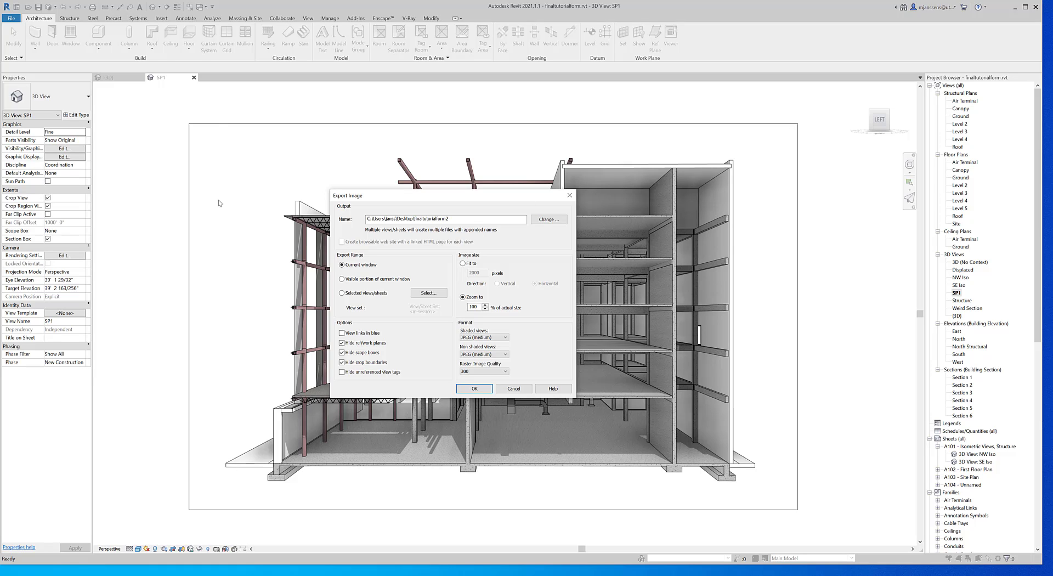
pyautogui.moveTo(261, 374)
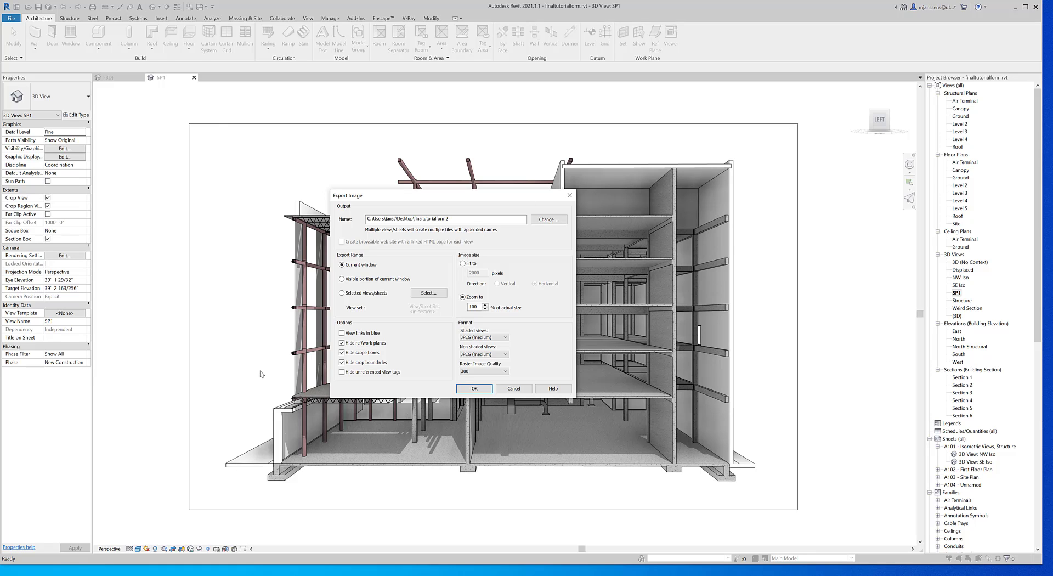
pyautogui.moveTo(478, 360)
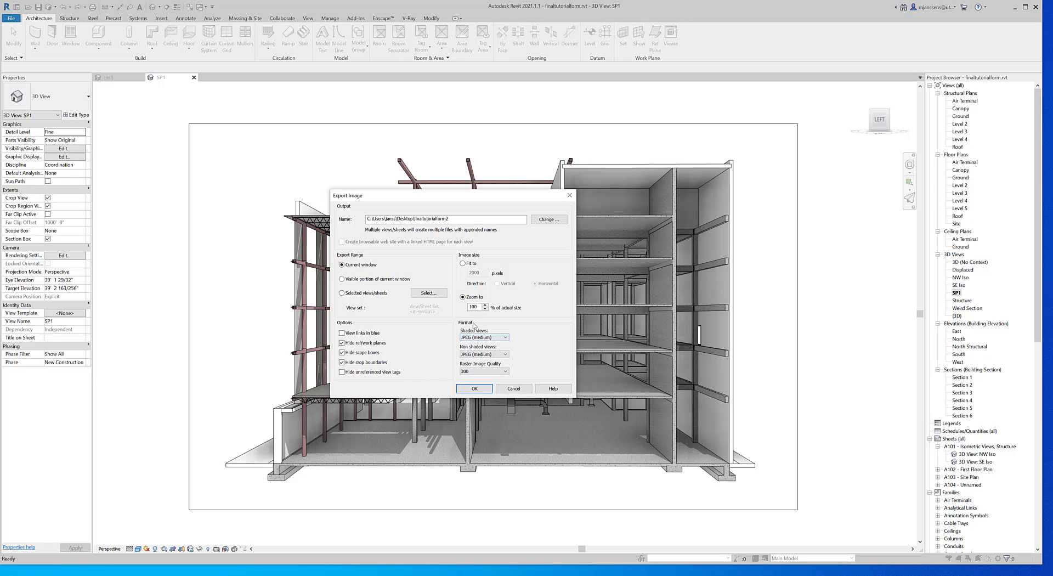
pyautogui.click(505, 337)
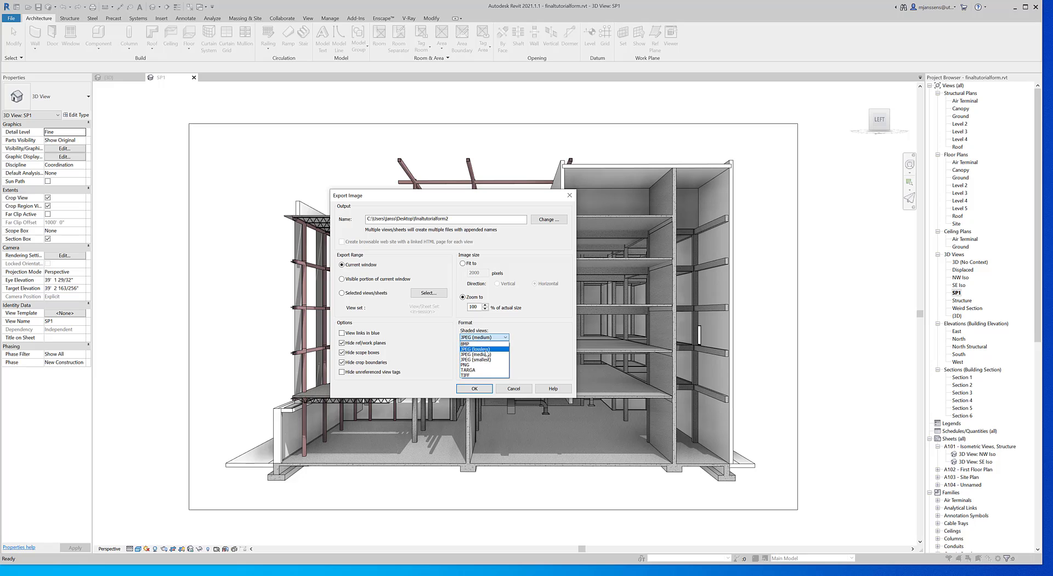
pyautogui.click(477, 350)
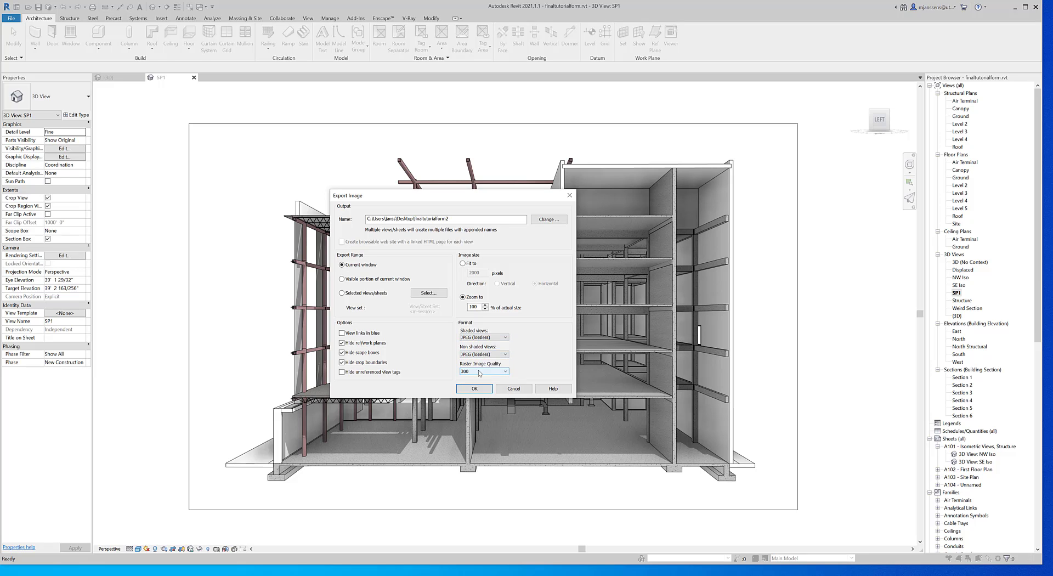
pyautogui.moveTo(474, 389)
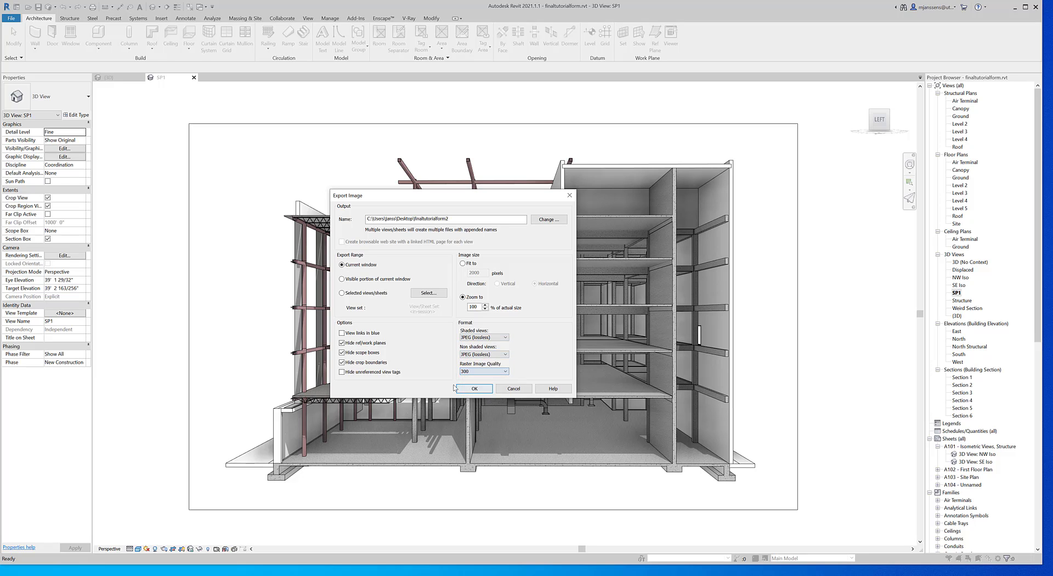
pyautogui.moveTo(348, 321)
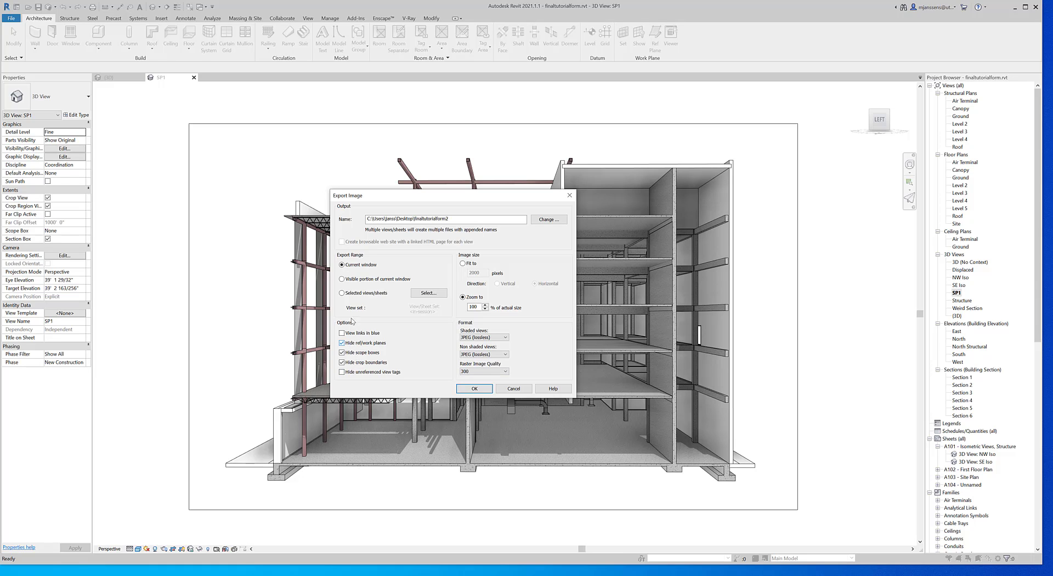
pyautogui.moveTo(425, 357)
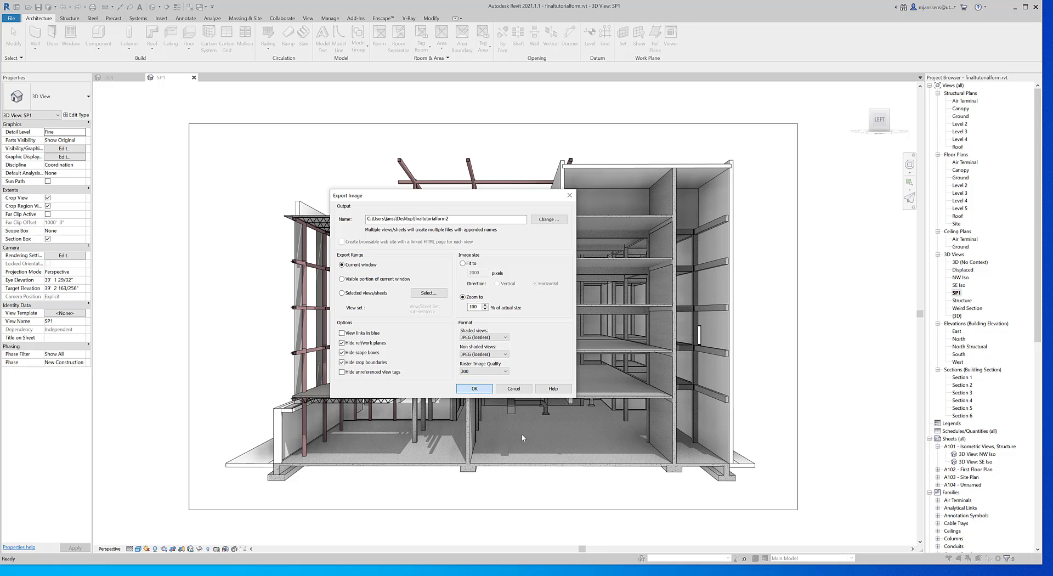
pyautogui.moveTo(522, 433)
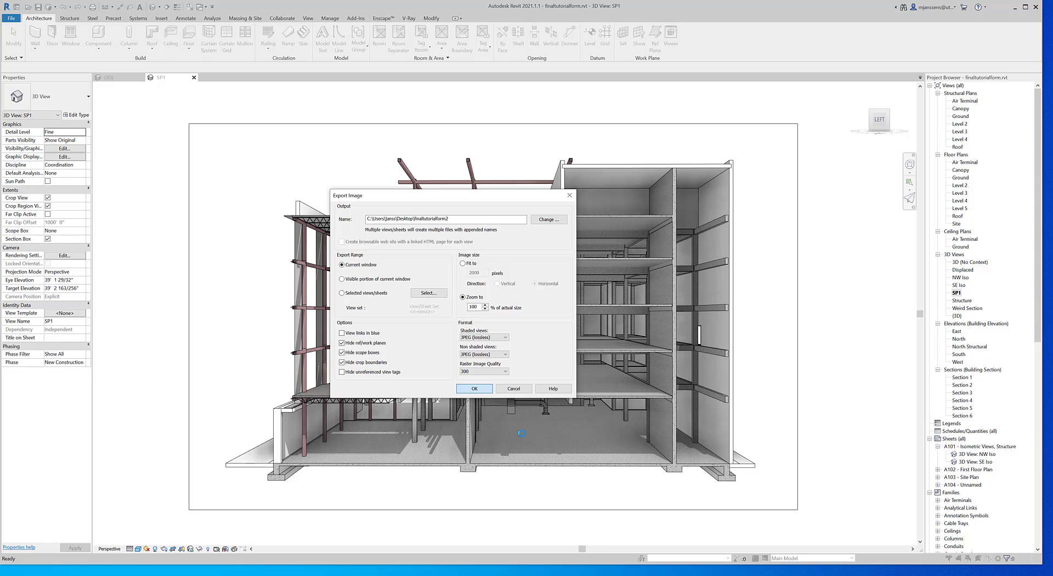
# Run the export, then select finaltutorialform2.jpg on the Desktop in File Explorer.
pyautogui.click(474, 389)
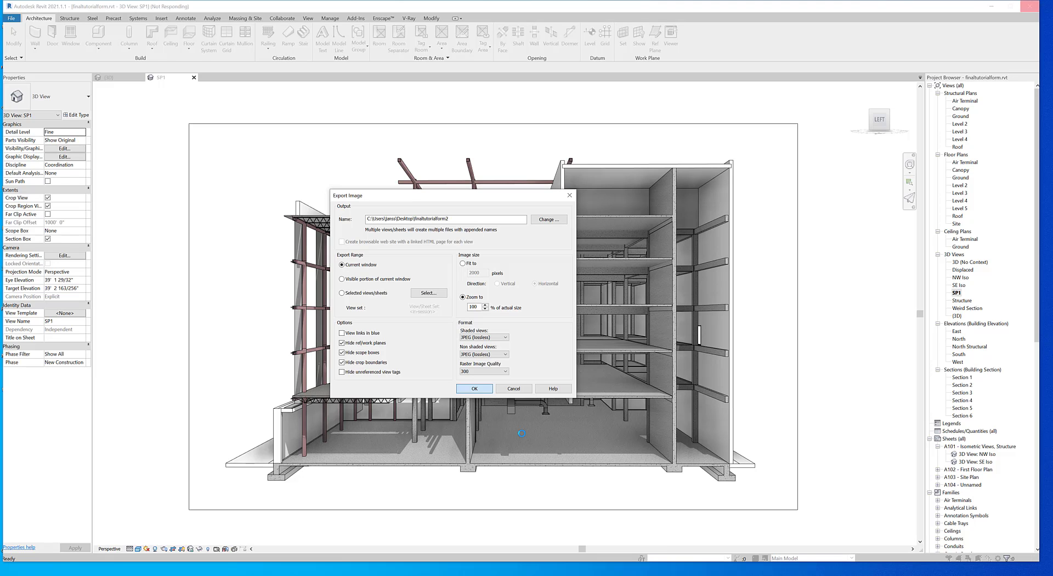
pyautogui.click(474, 389)
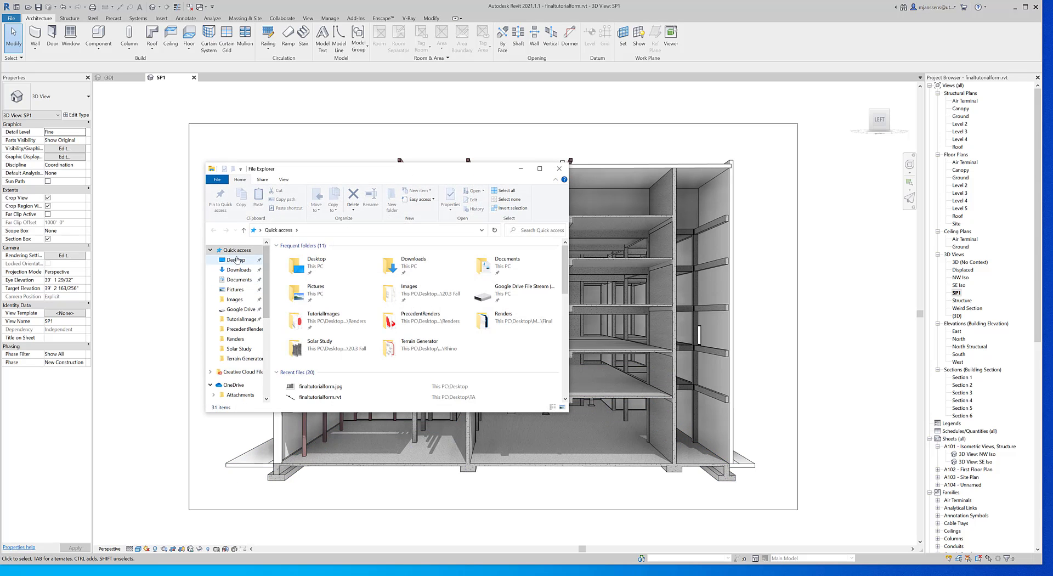
pyautogui.click(234, 260)
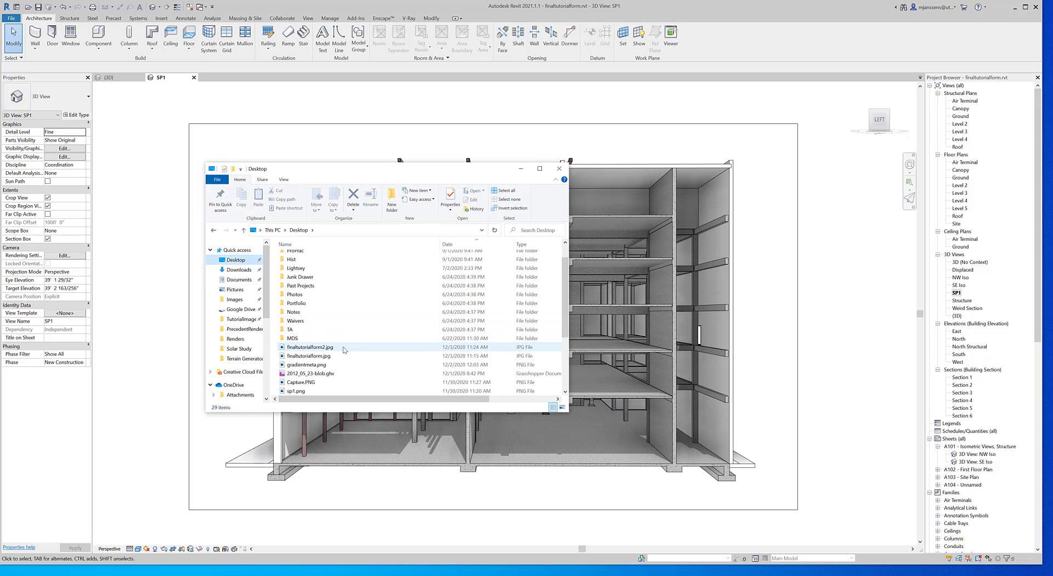
pyautogui.click(310, 347)
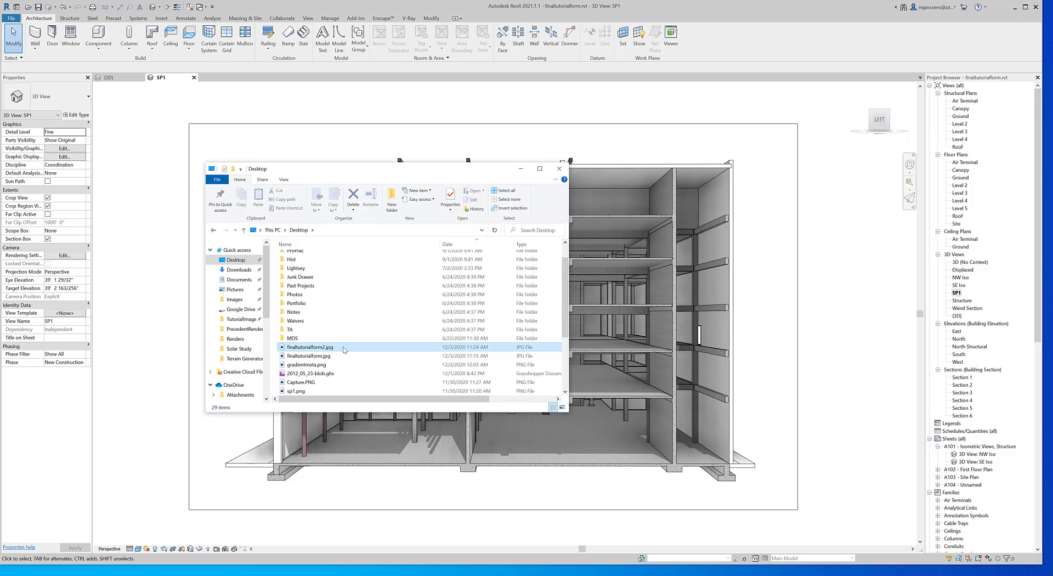
pyautogui.click(310, 355)
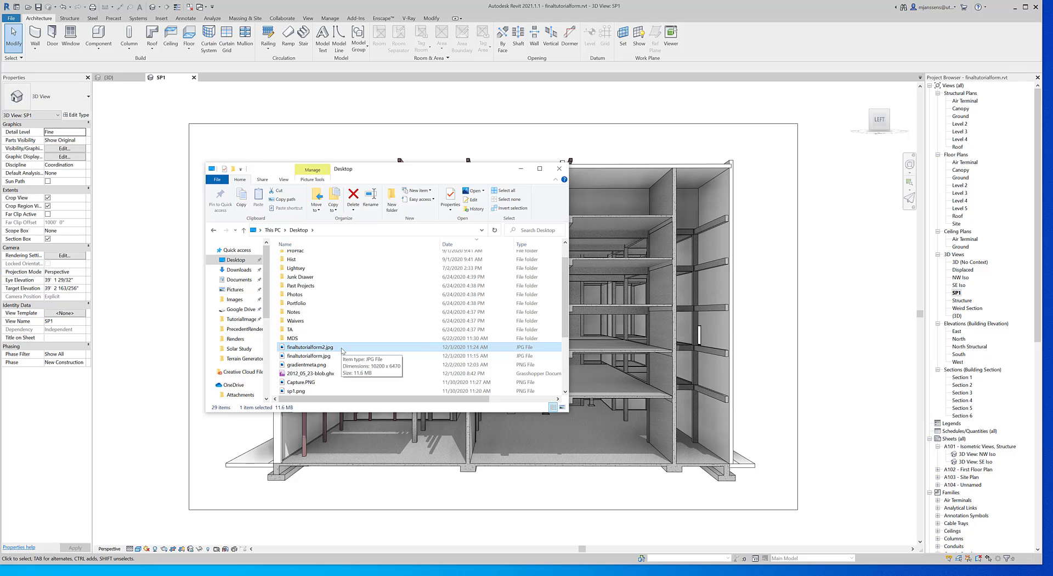
# View finaltutorialform2.jpg in Photos to inspect the full sectioned building rendering.
pyautogui.doubleClick(309, 347)
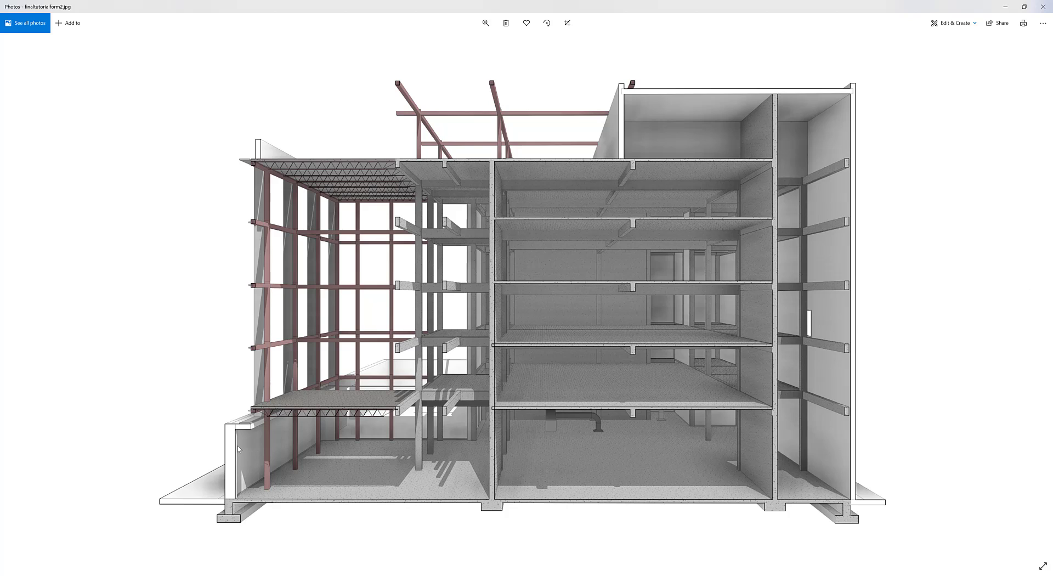
pyautogui.moveTo(427, 495)
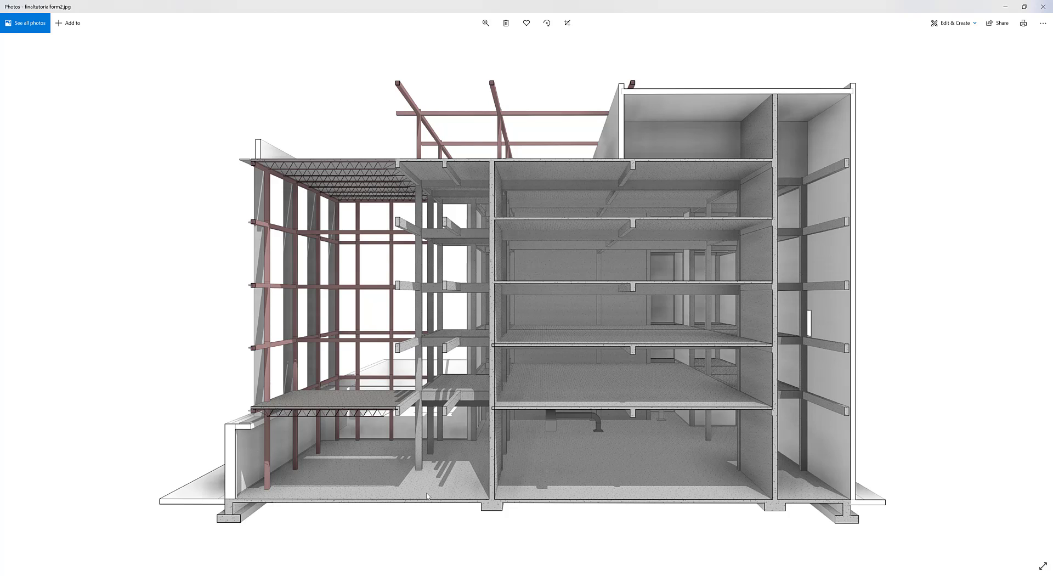
pyautogui.moveTo(863, 411)
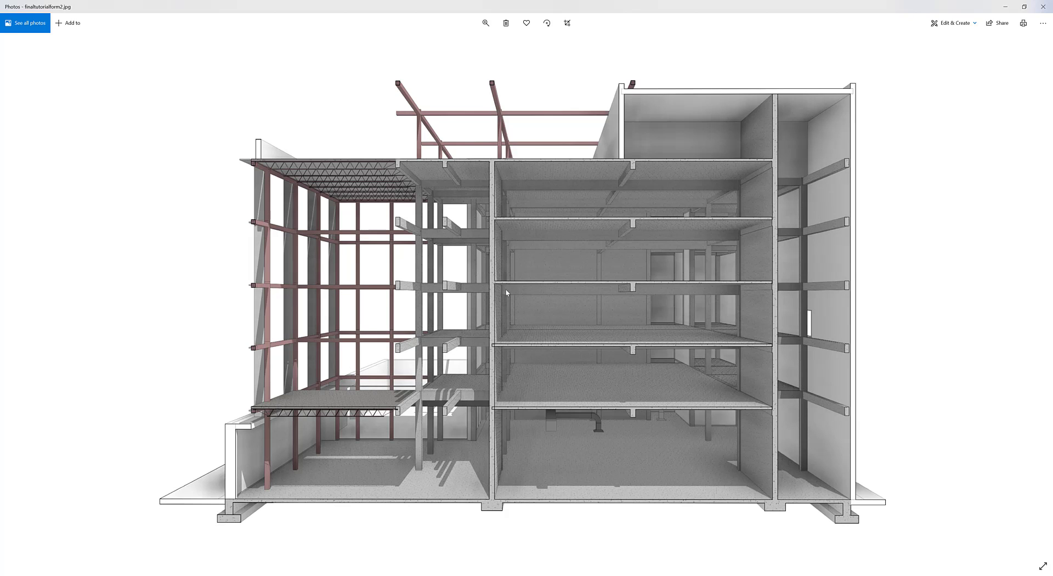
pyautogui.moveTo(230, 211)
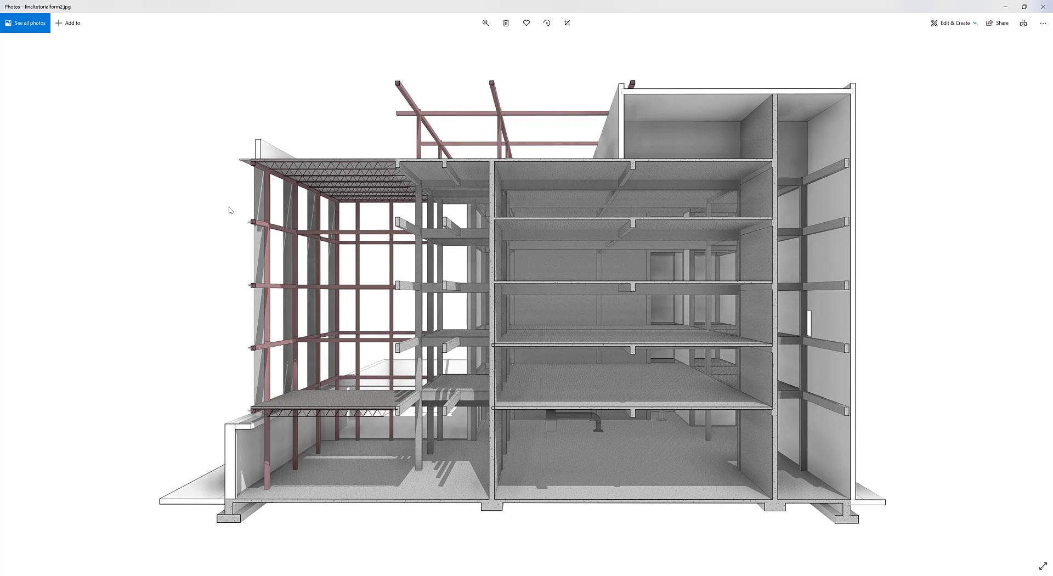
pyautogui.moveTo(326, 259)
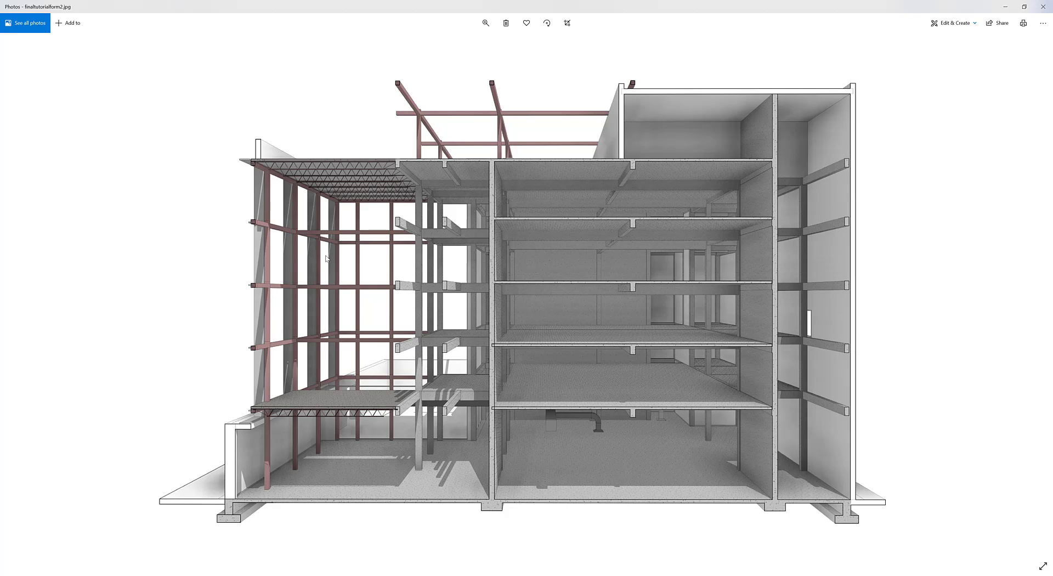
pyautogui.moveTo(505, 322)
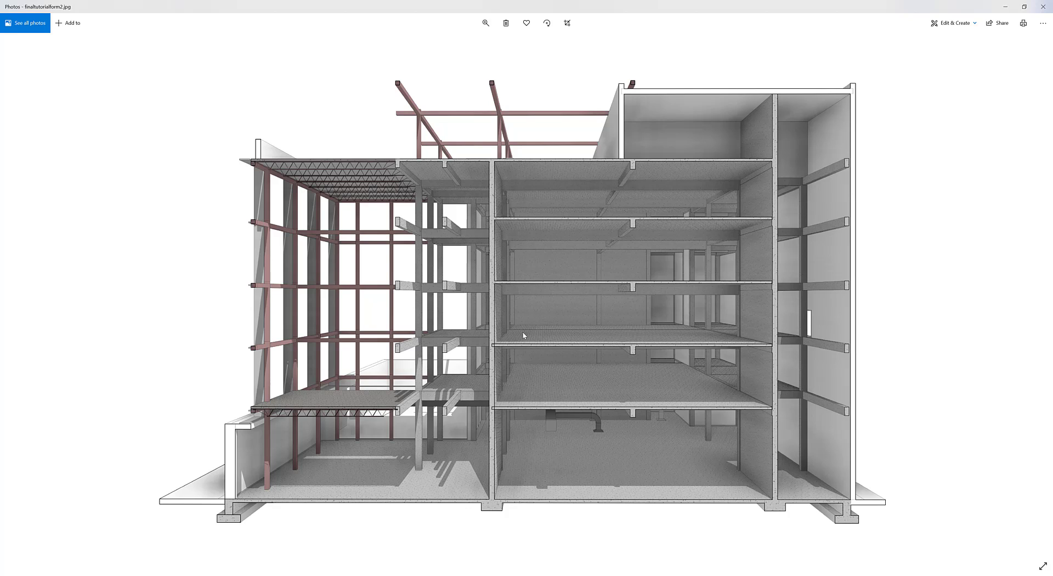
pyautogui.moveTo(525, 343)
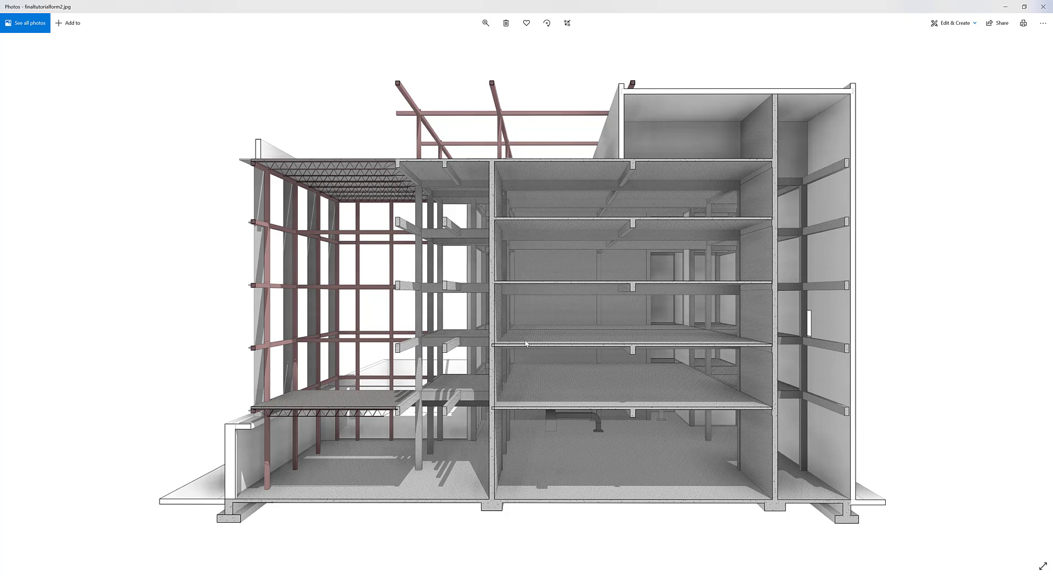
pyautogui.moveTo(540, 337)
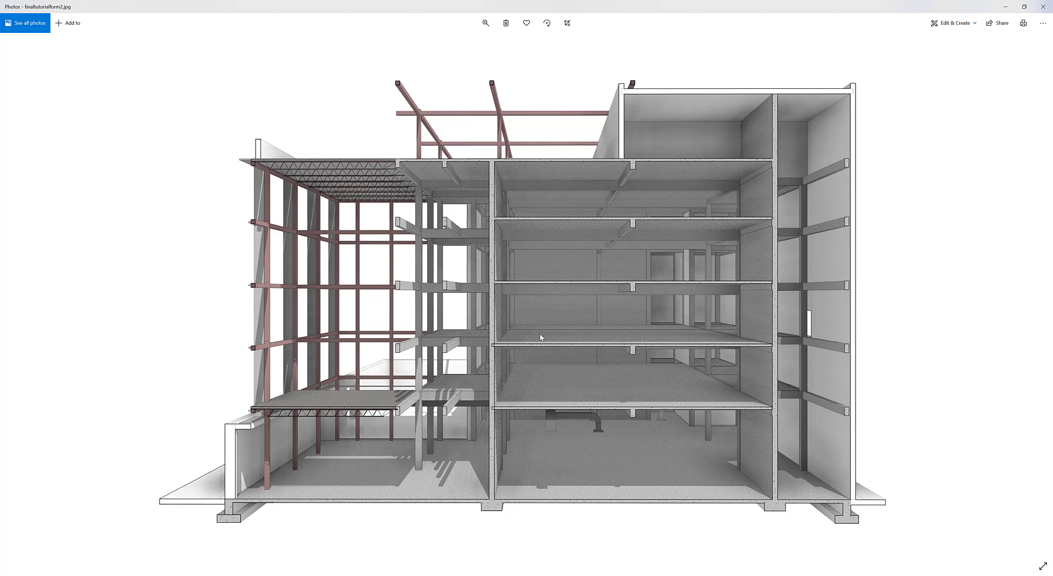
pyautogui.moveTo(531, 338)
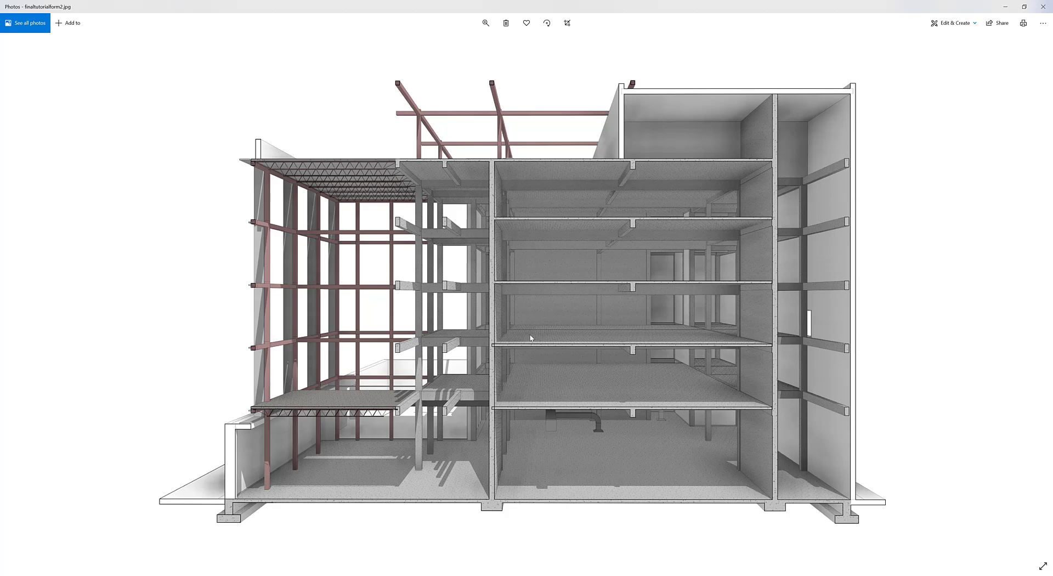
pyautogui.moveTo(591, 339)
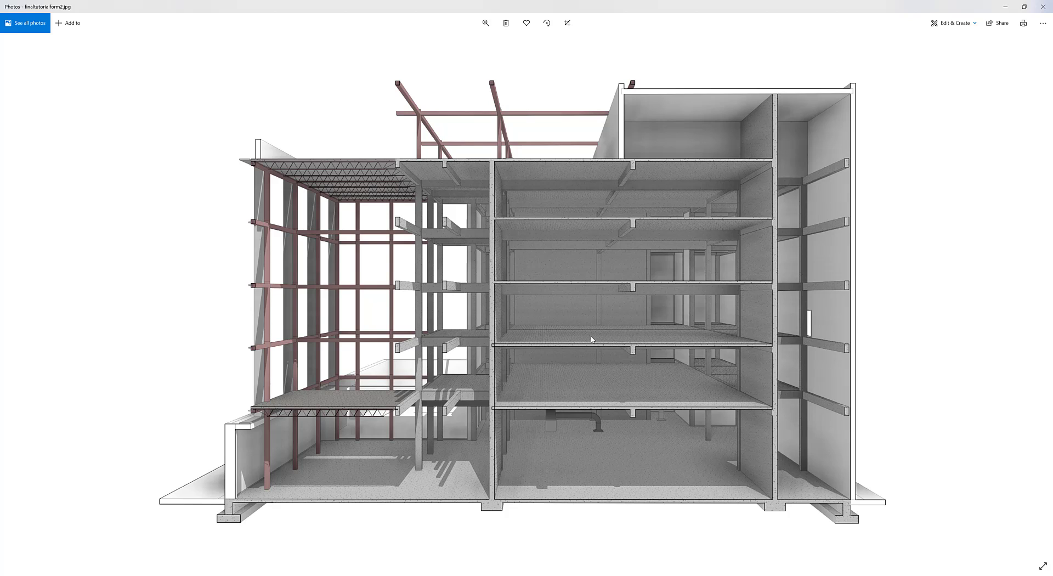
pyautogui.moveTo(543, 335)
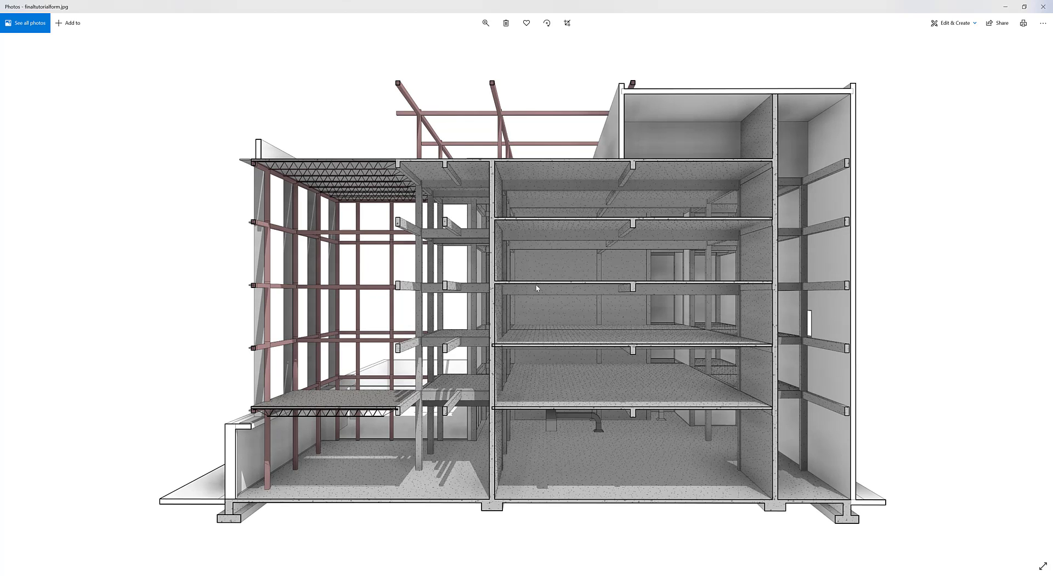
pyautogui.moveTo(449, 288)
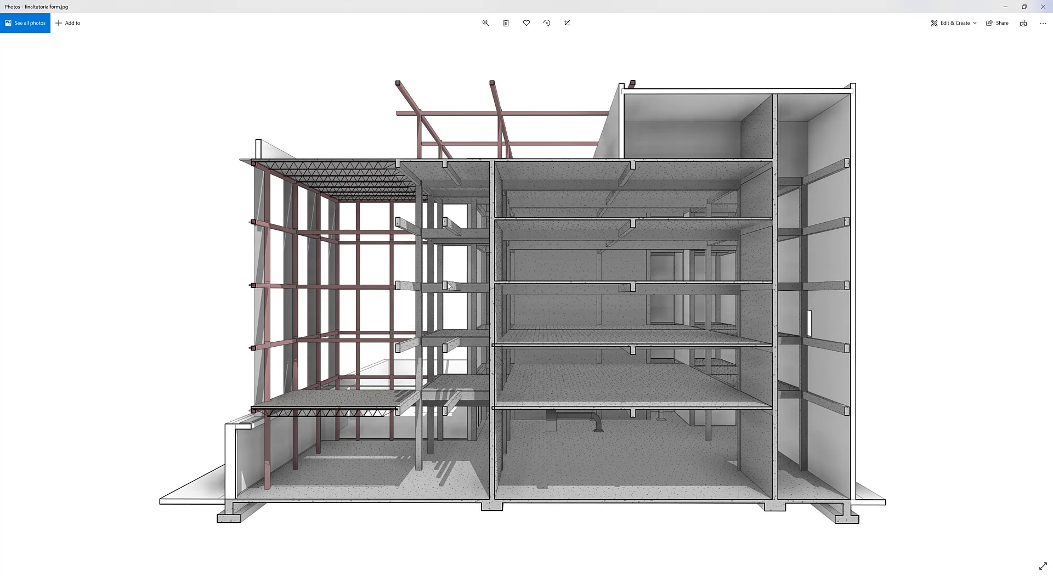
pyautogui.moveTo(417, 342)
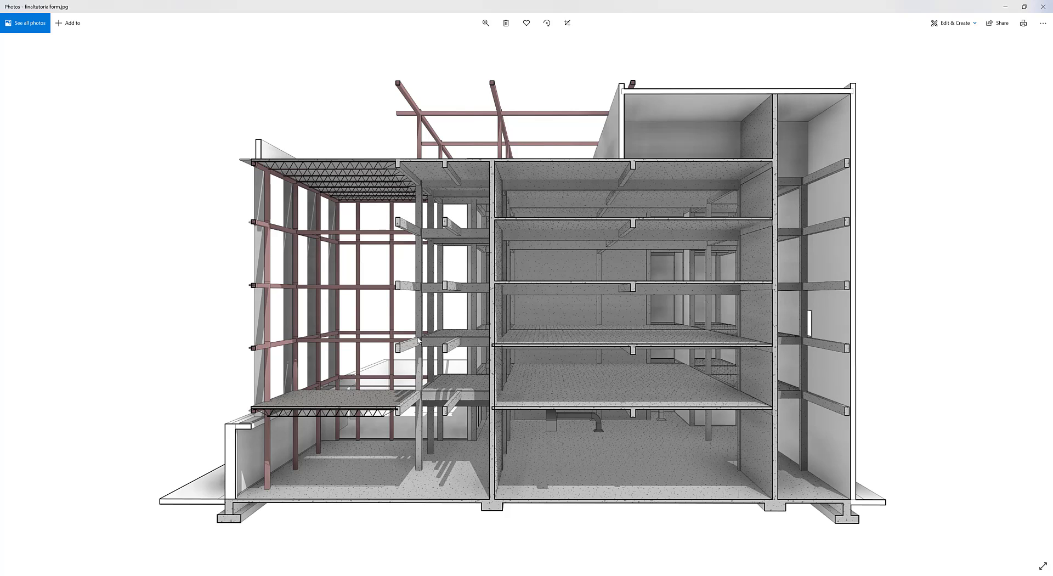
pyautogui.moveTo(1025, 49)
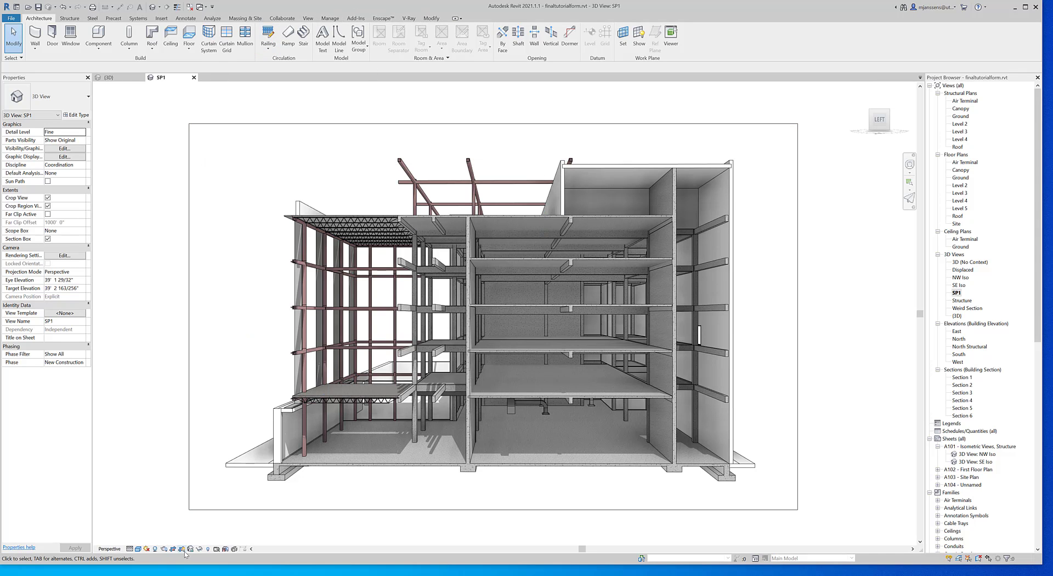
pyautogui.moveTo(173, 548)
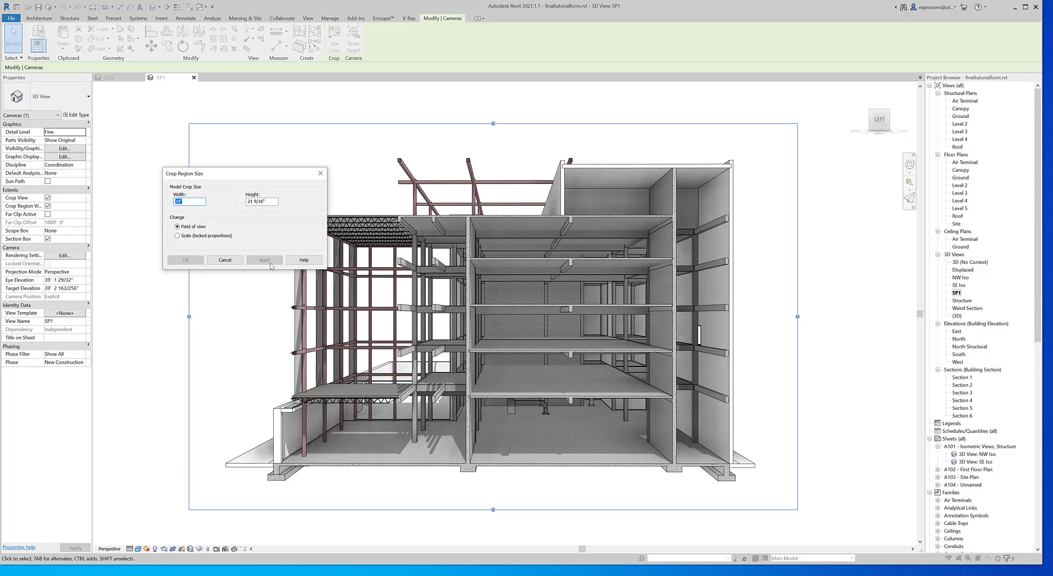
# Set the crop Width to 24" with Scale (locked proportions) so the height becomes 15 1/4", and confirm.
pyautogui.click(190, 201)
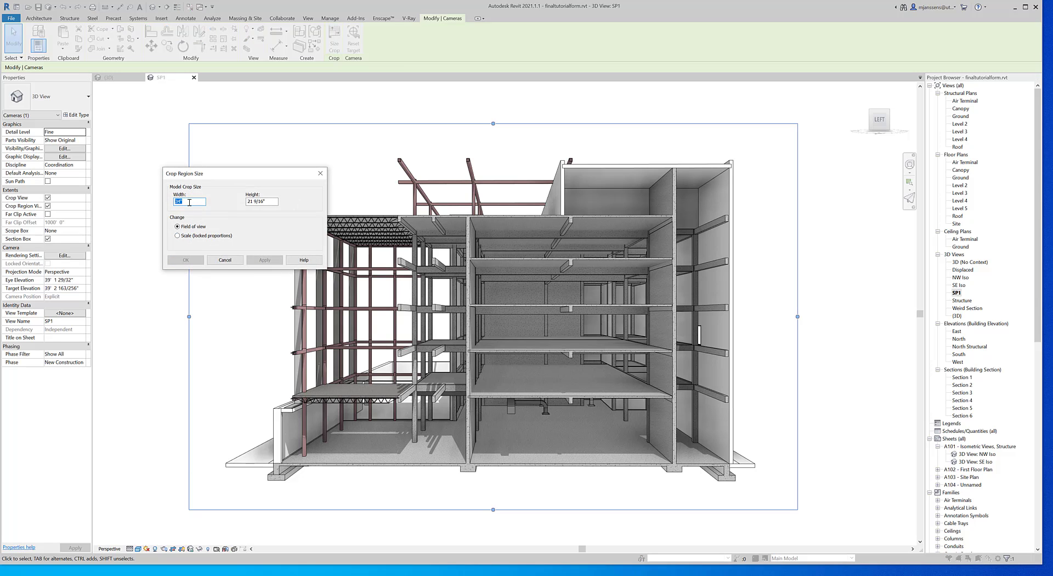
pyautogui.write('24"')
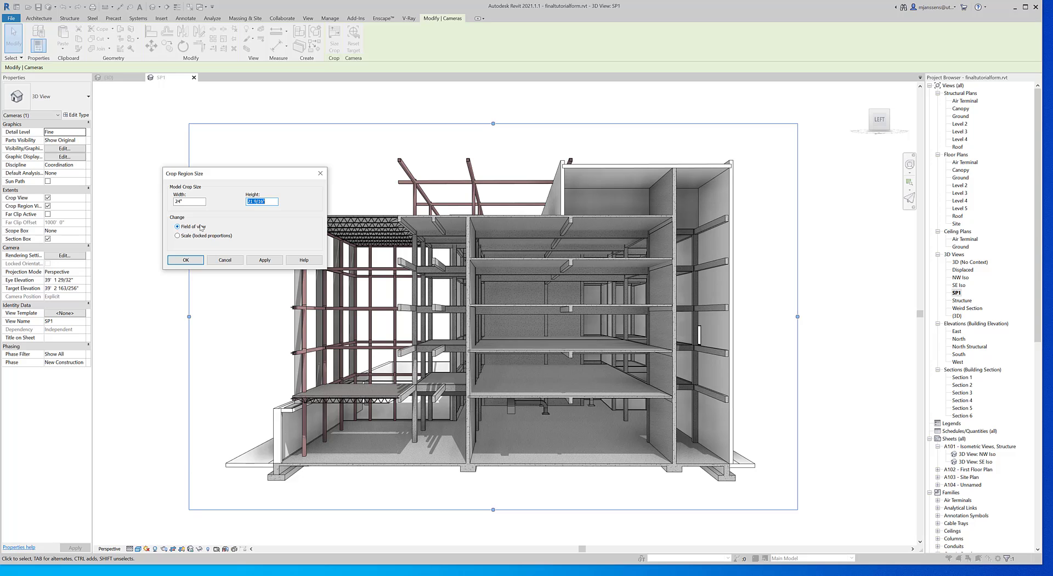
pyautogui.click(264, 260)
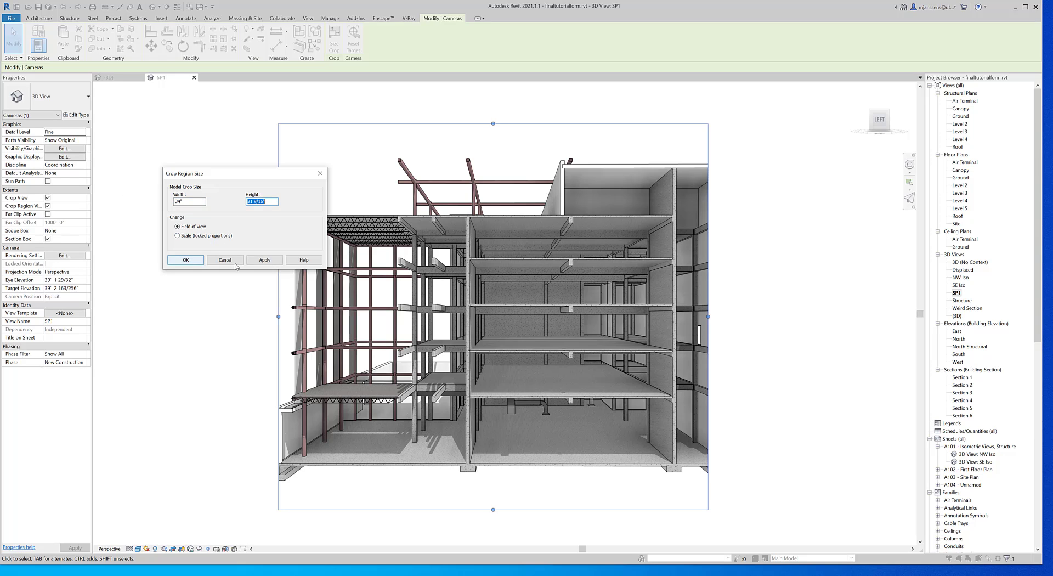
pyautogui.click(177, 236)
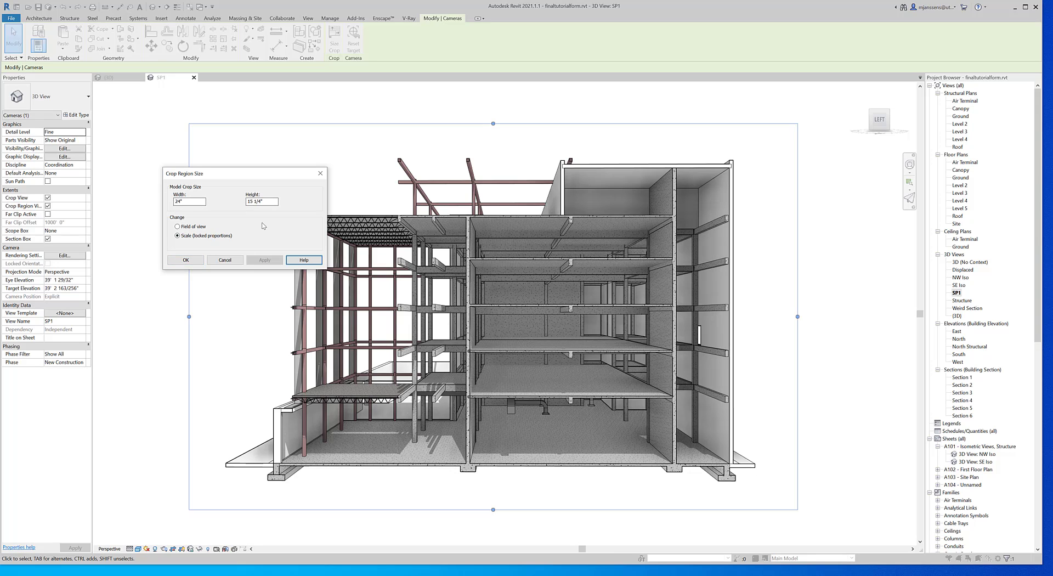
pyautogui.click(185, 260)
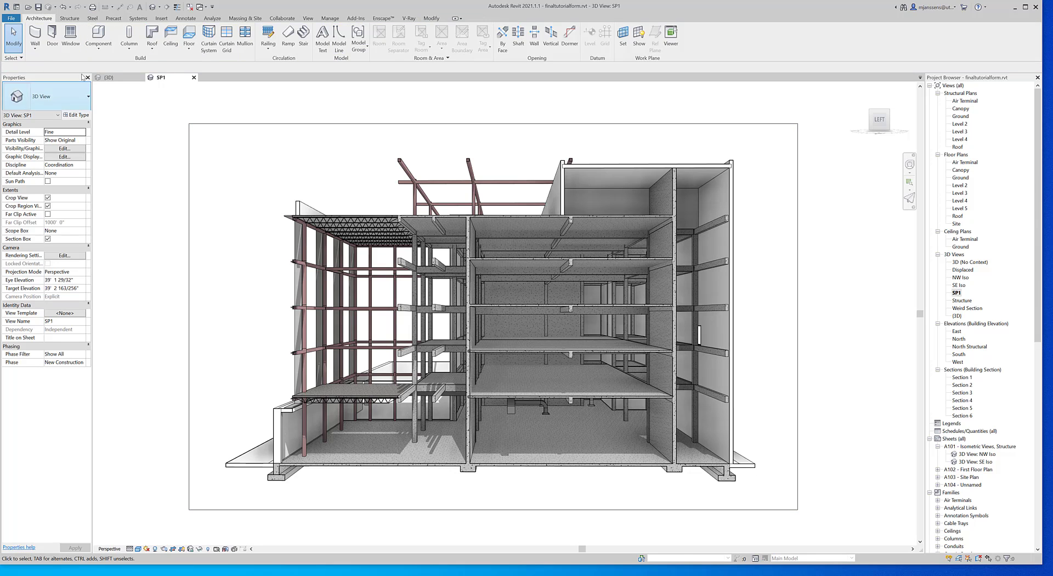
# Start a new image export and name the output finaltutorialform3 on the Desktop.
pyautogui.click(11, 18)
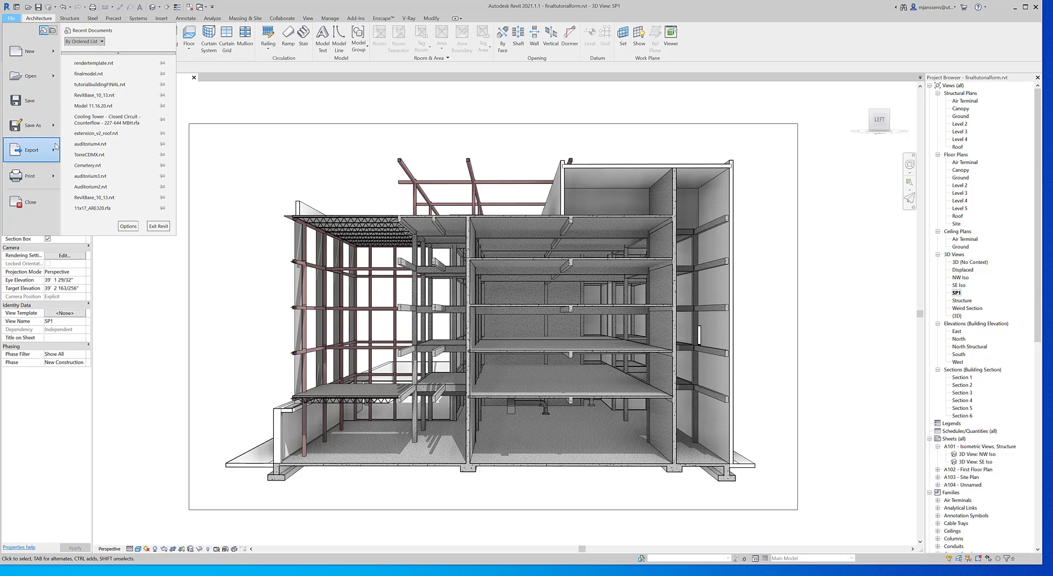
pyautogui.click(29, 149)
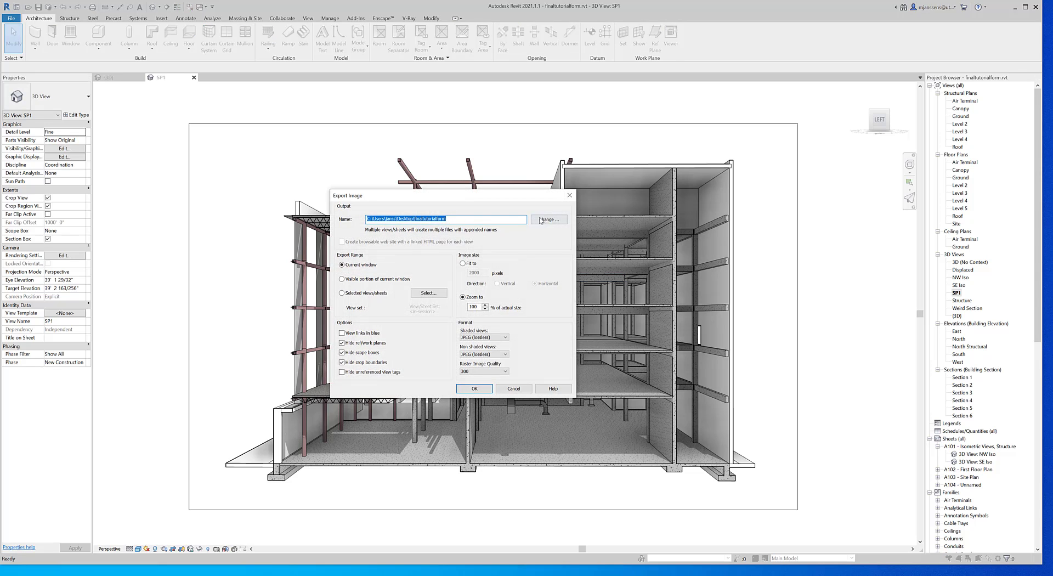
pyautogui.click(546, 219)
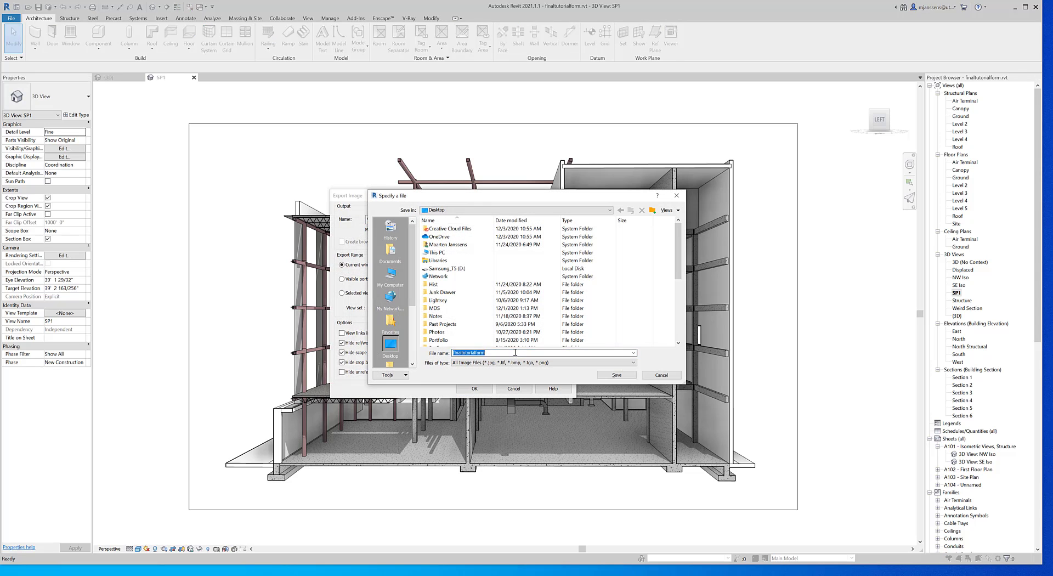
pyautogui.click(616, 374)
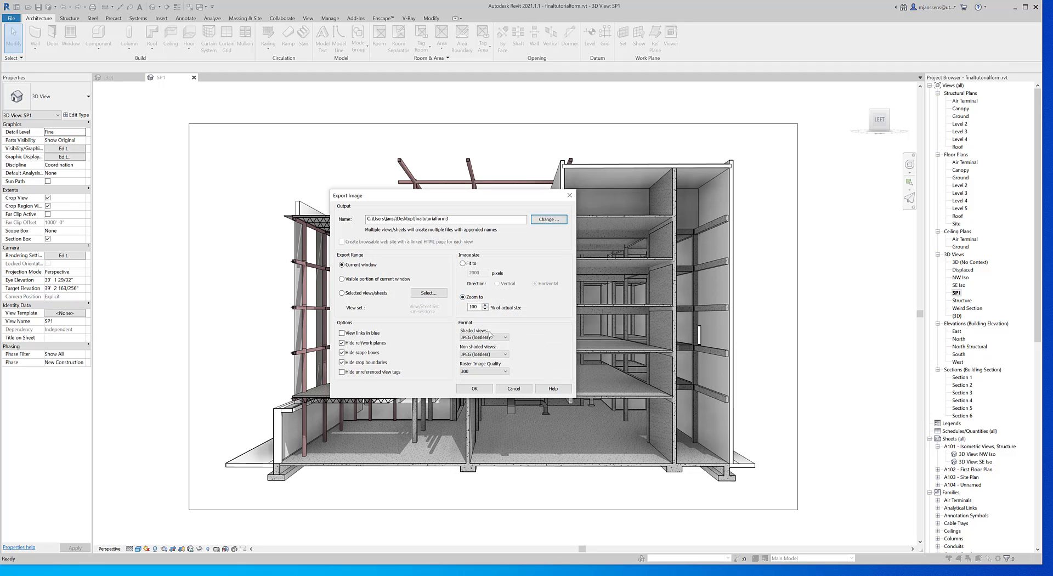
# Export with Shaded views as JPEG (medium), then view finaltutorialform3.jpg in Photos.
pyautogui.click(484, 337)
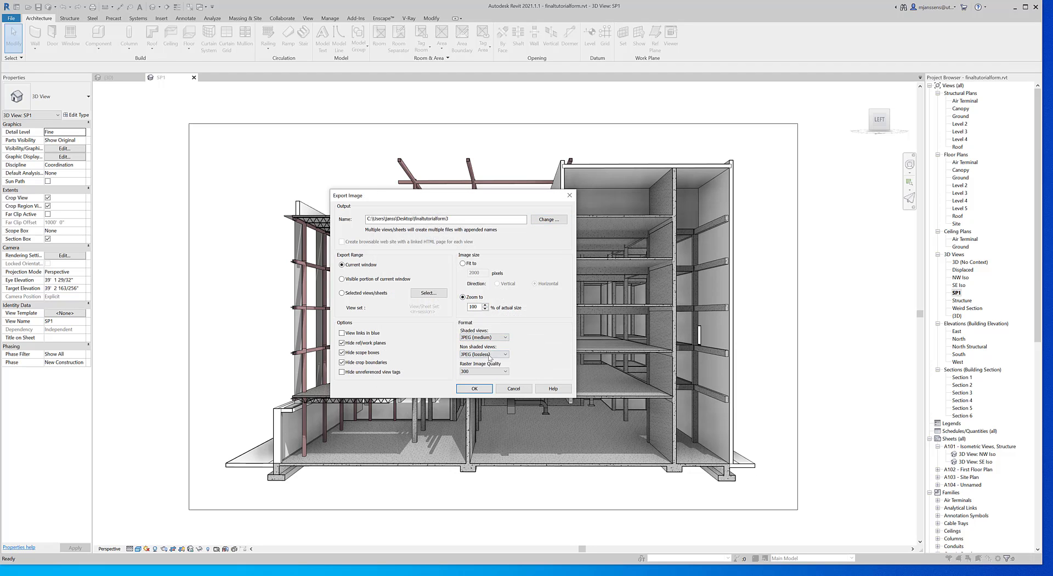
pyautogui.click(507, 353)
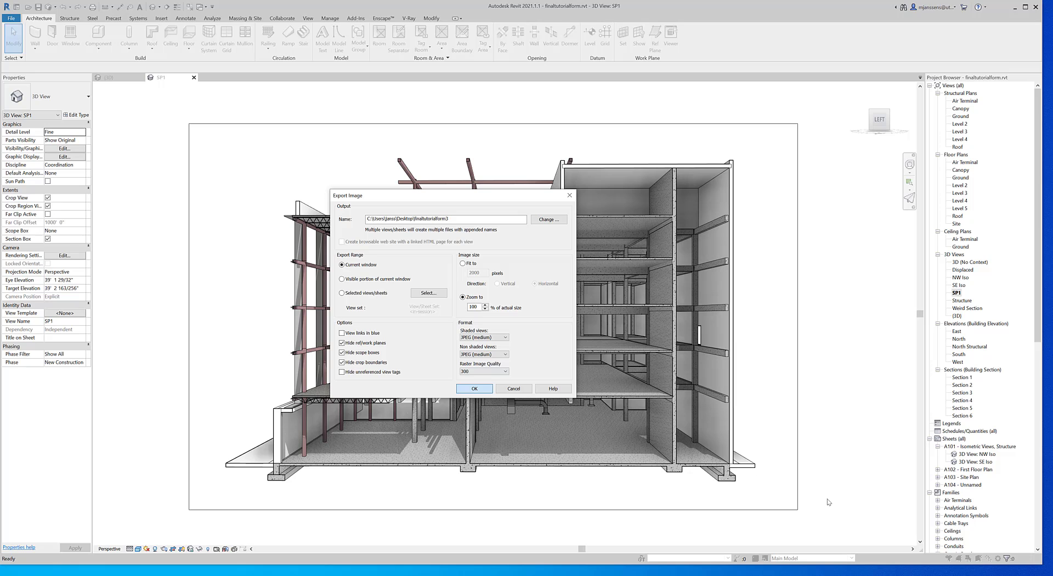
pyautogui.click(474, 389)
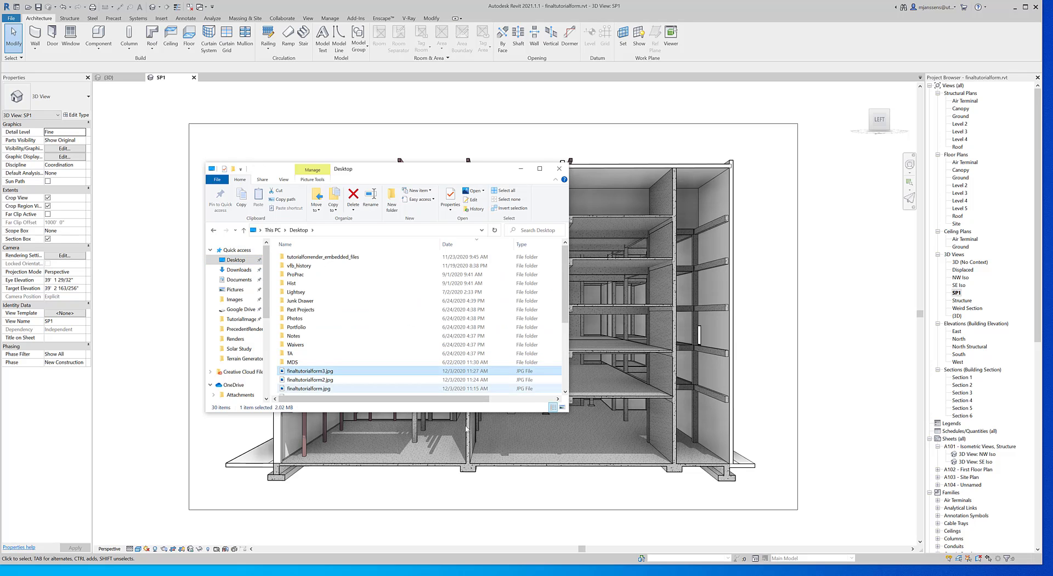
pyautogui.doubleClick(309, 371)
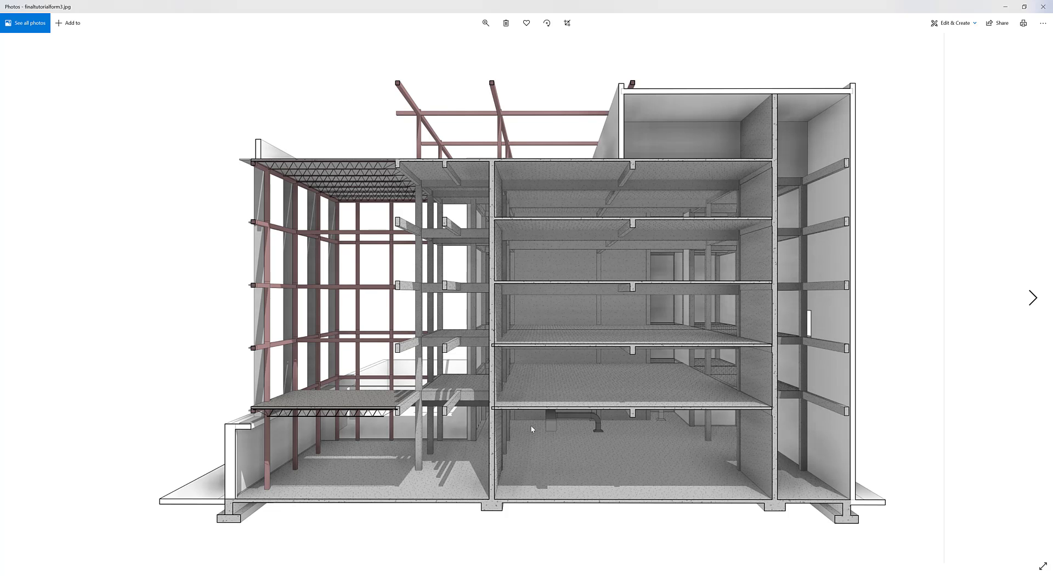